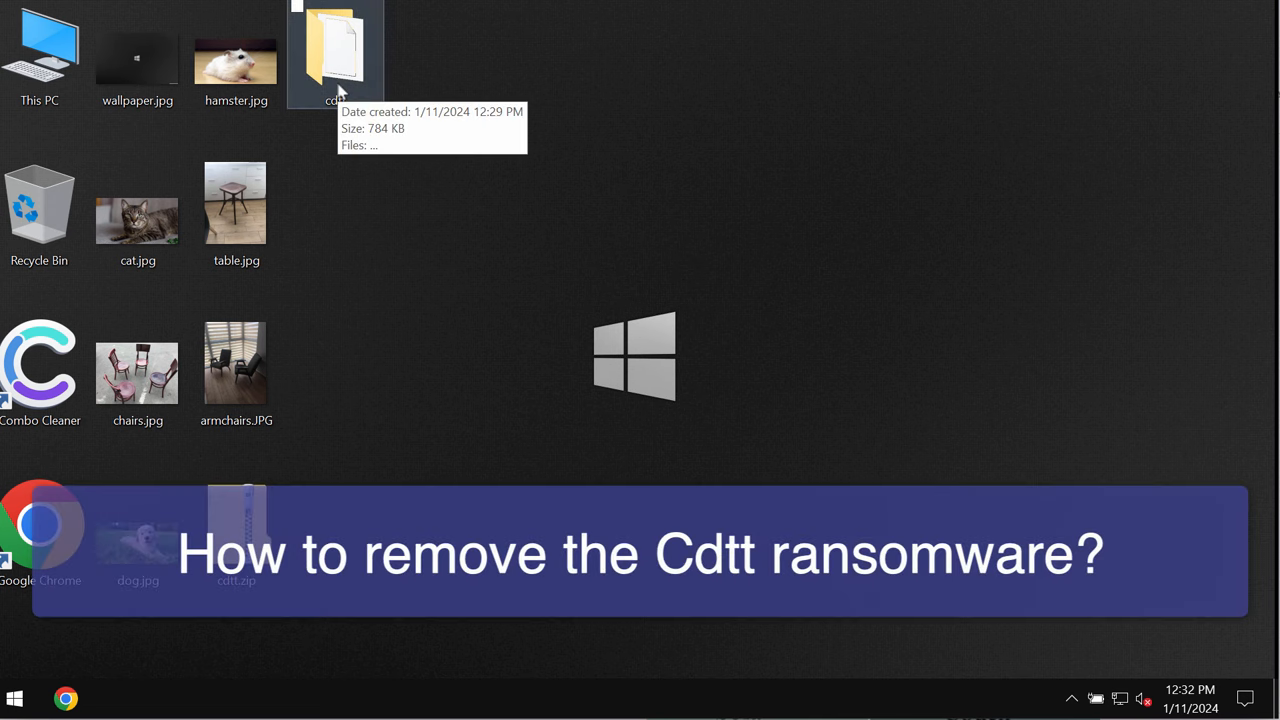
pyautogui.moveTo(500, 82)
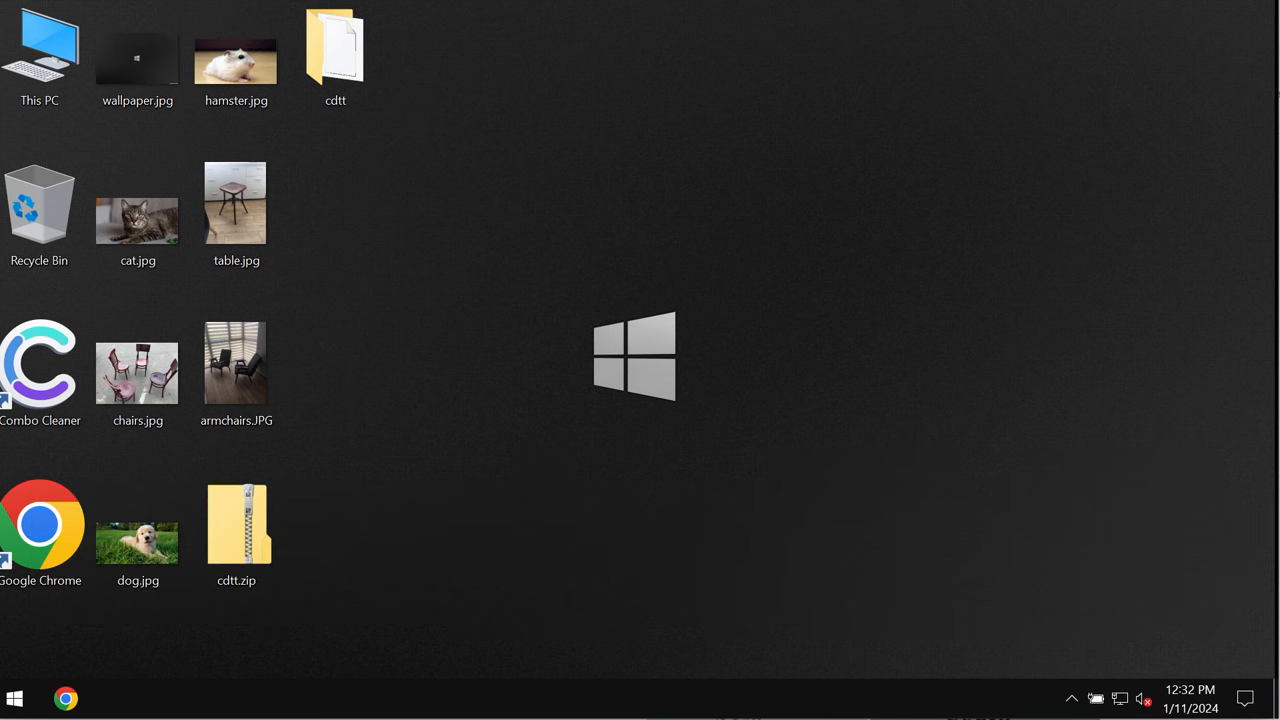
pyautogui.moveTo(465, 218)
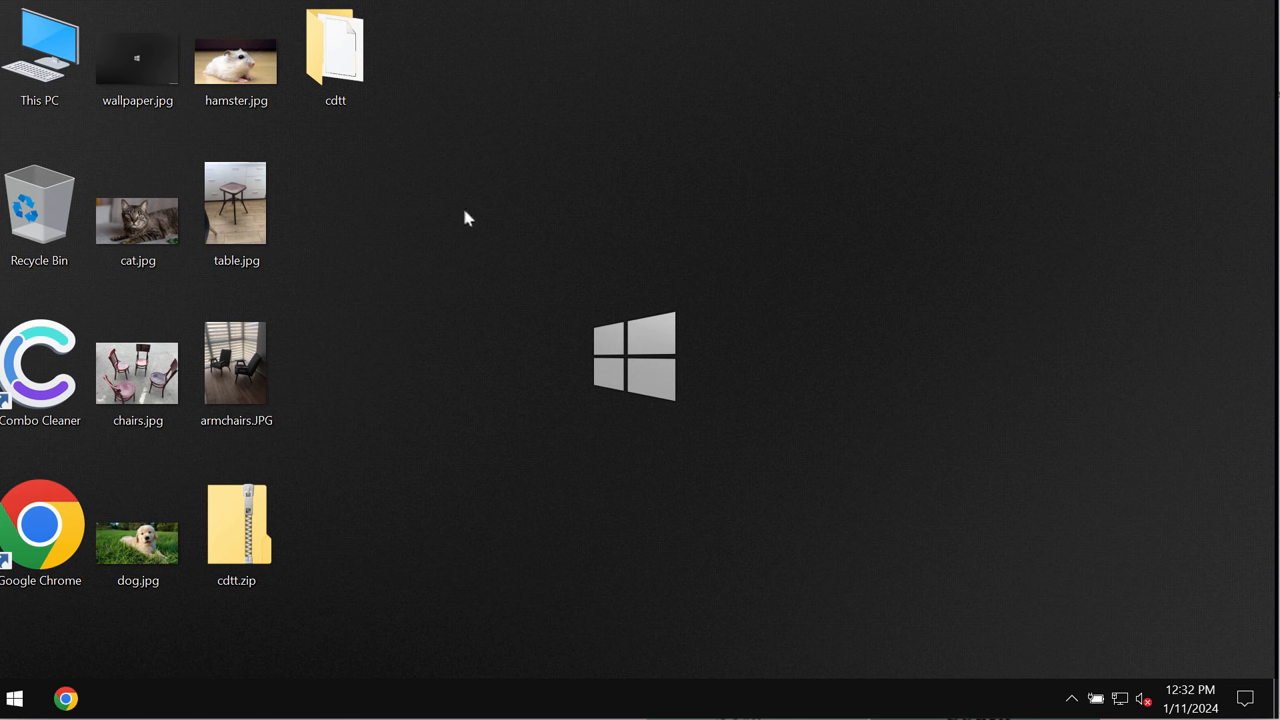
pyautogui.moveTo(650, 86)
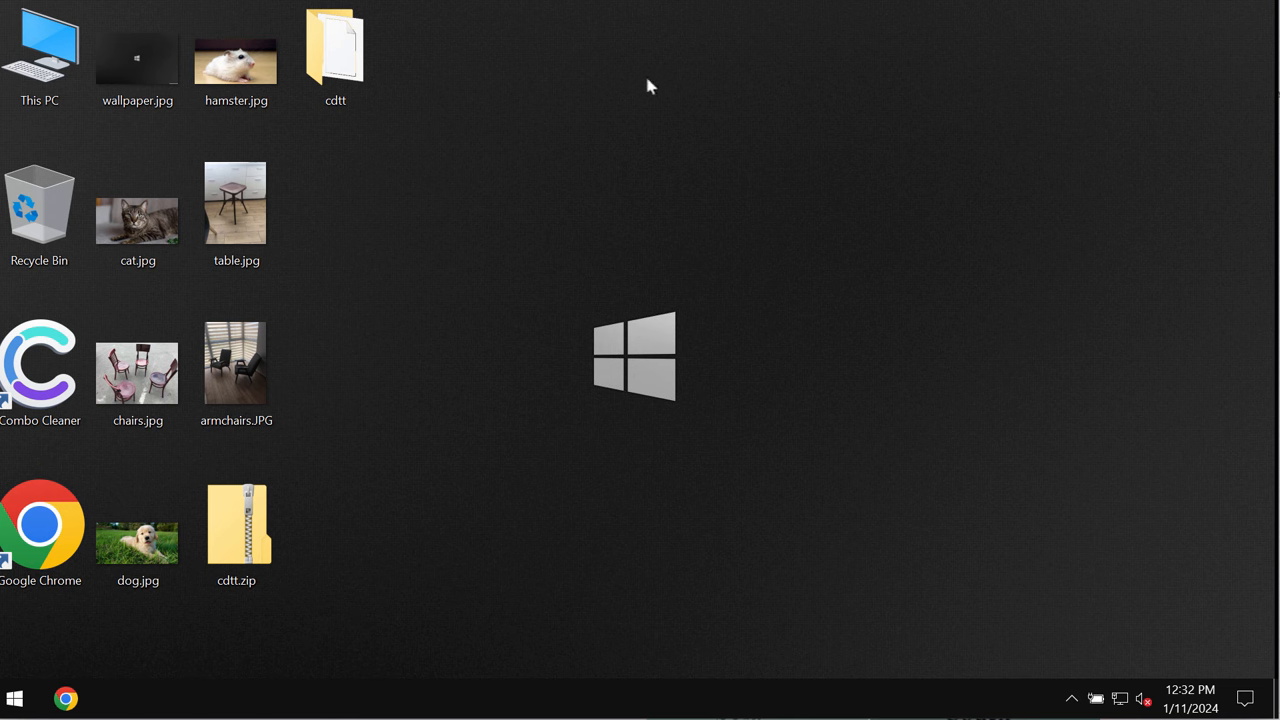
# Open the cdtt folder, then select and deselect it on the desktop
pyautogui.click(335, 50)
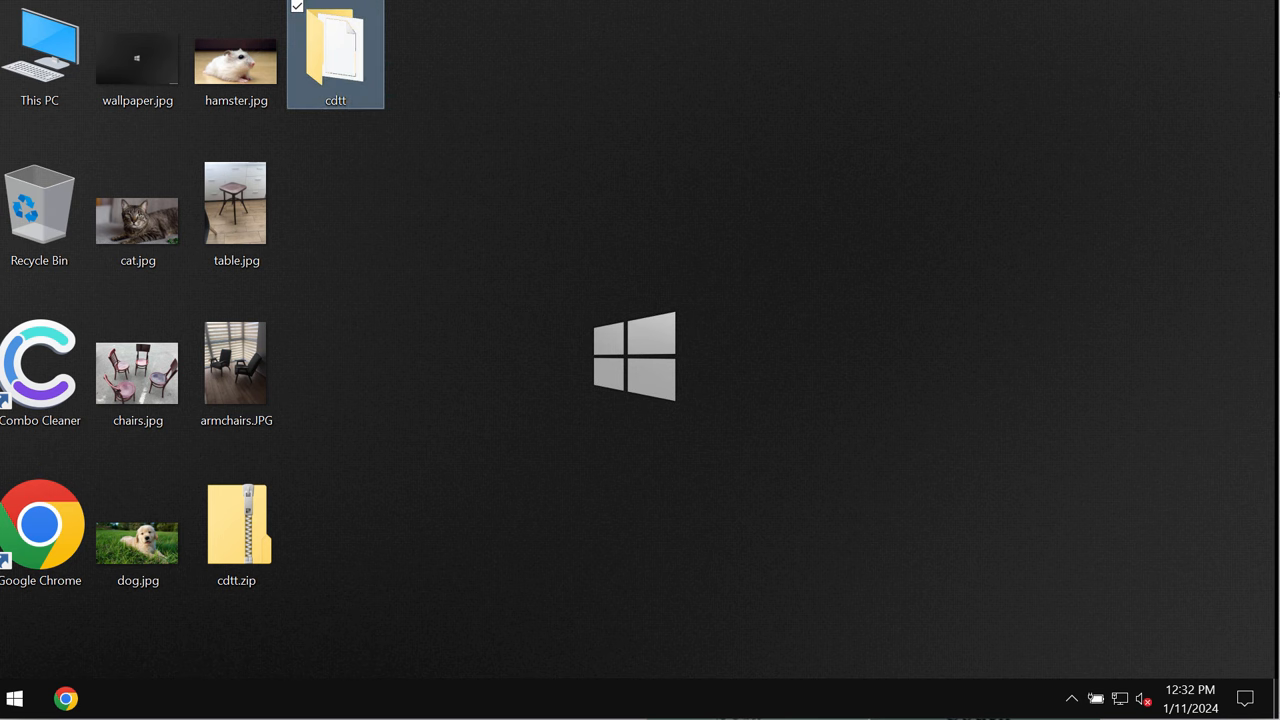
pyautogui.moveTo(519, 181)
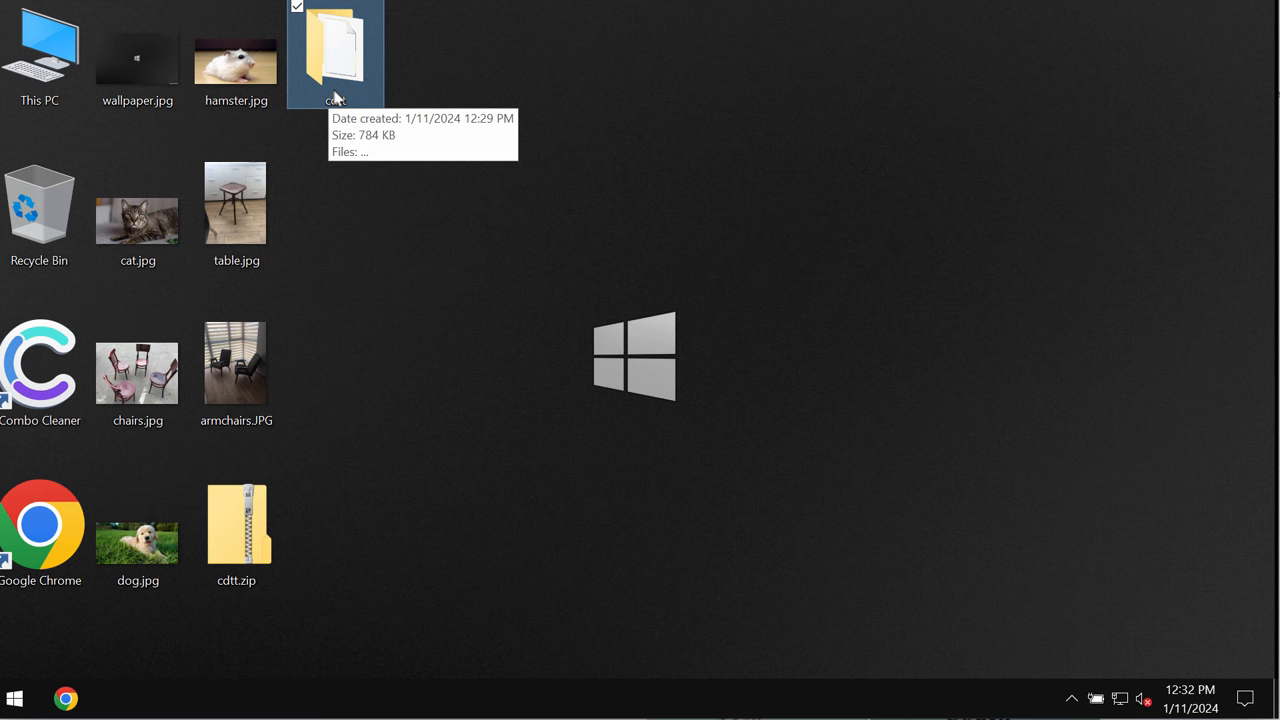
pyautogui.doubleClick(335, 50)
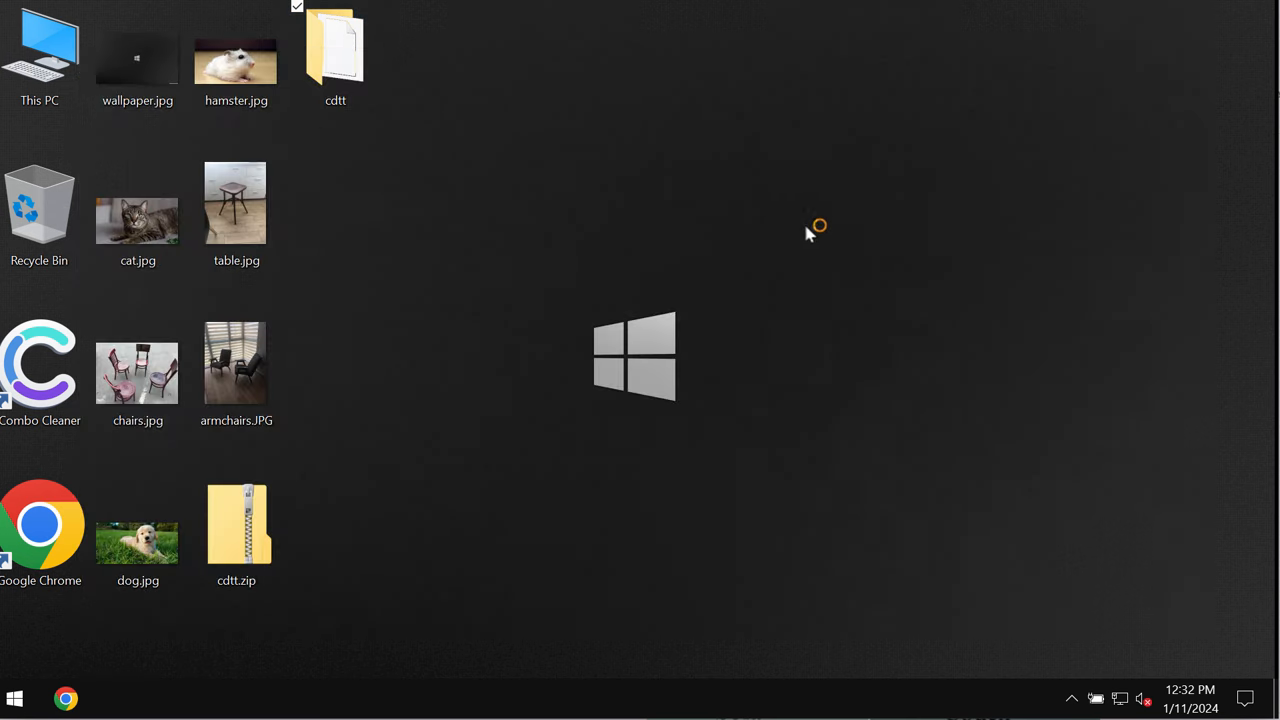
pyautogui.moveTo(585, 150)
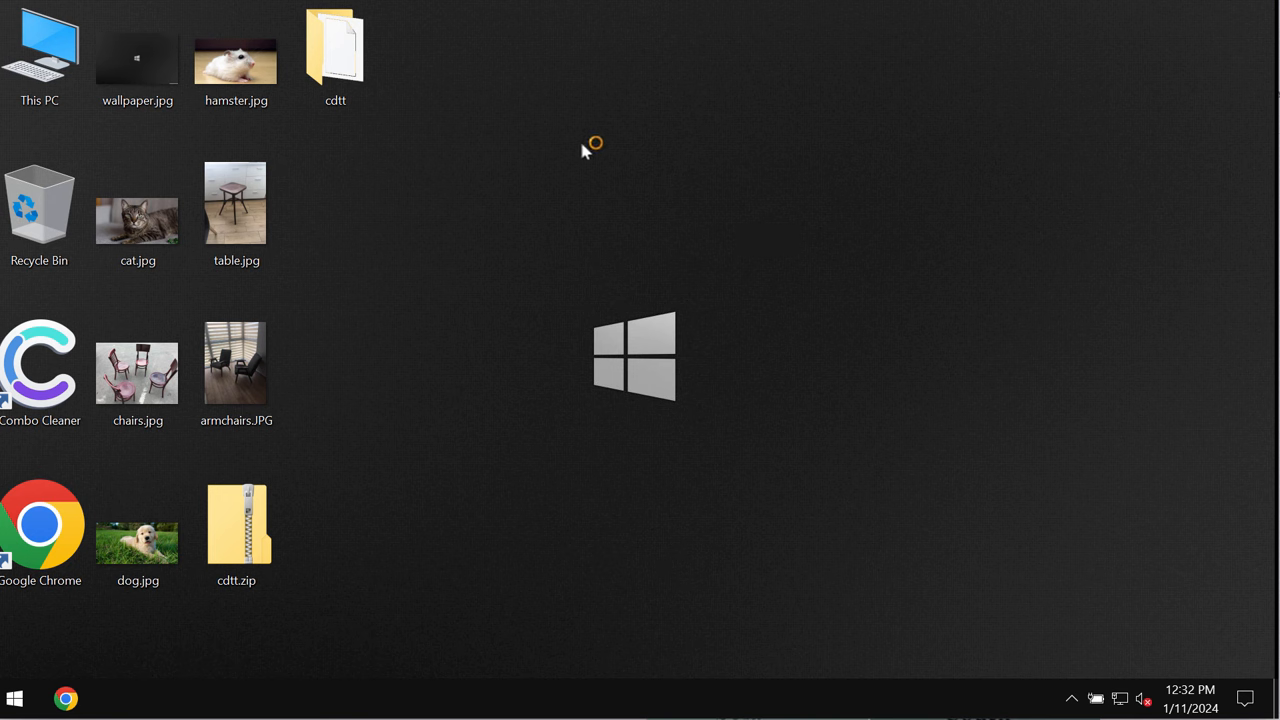
pyautogui.moveTo(585, 150)
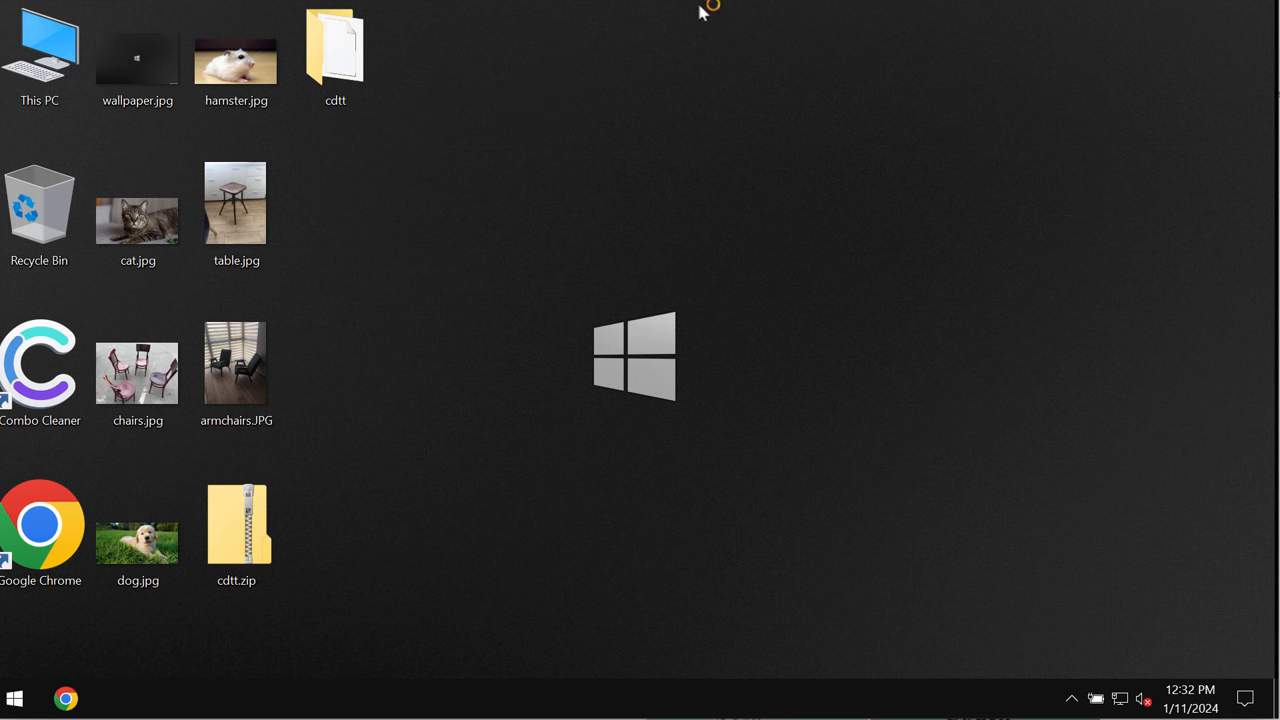
pyautogui.moveTo(668, 85)
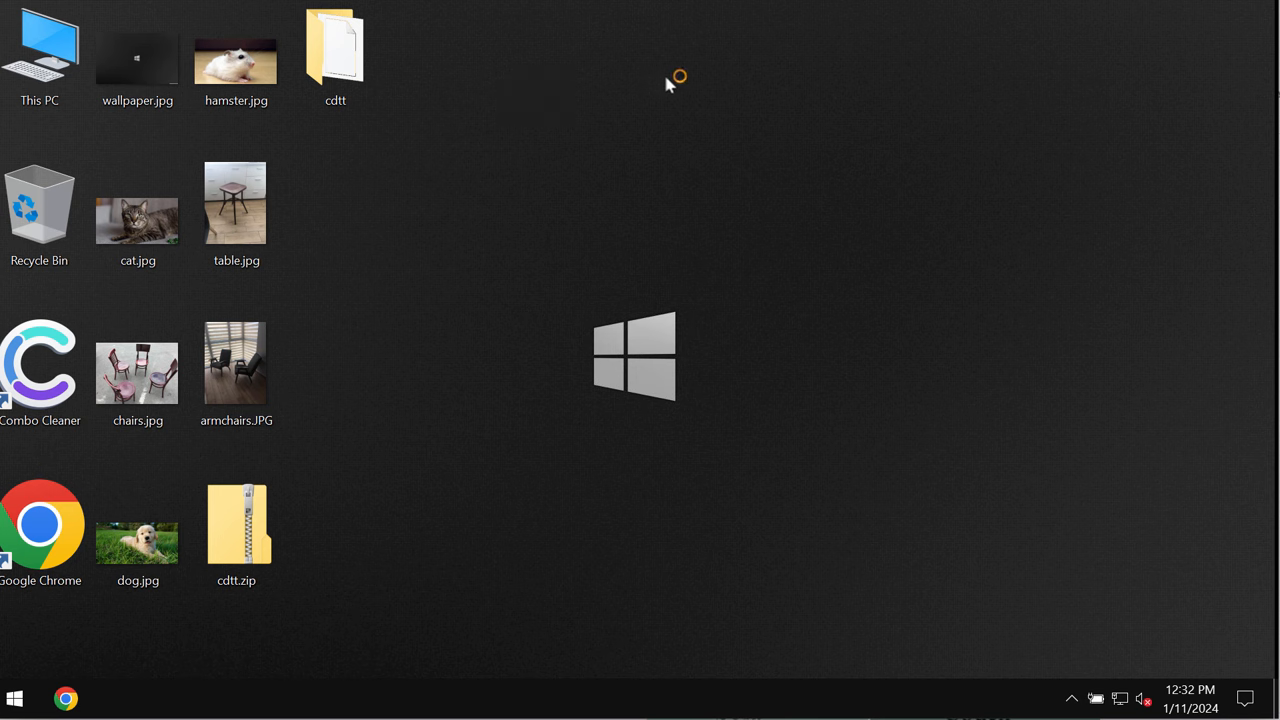
pyautogui.click(335, 50)
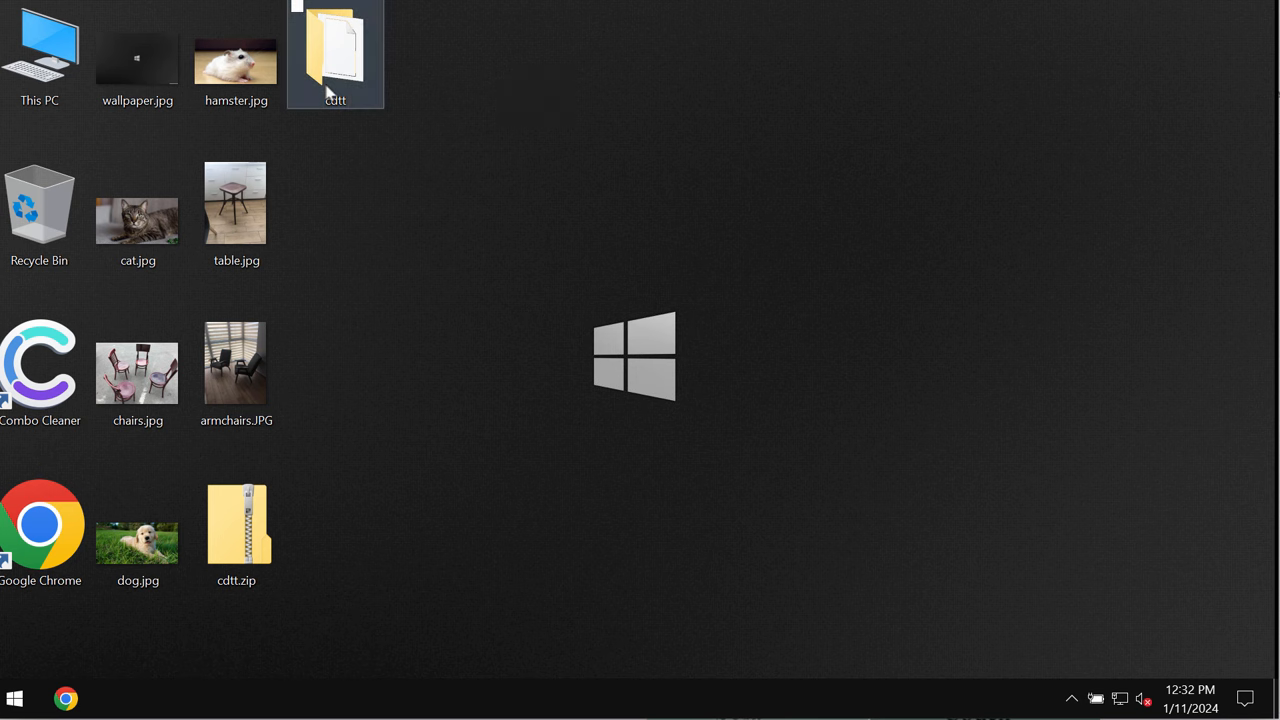
pyautogui.click(735, 139)
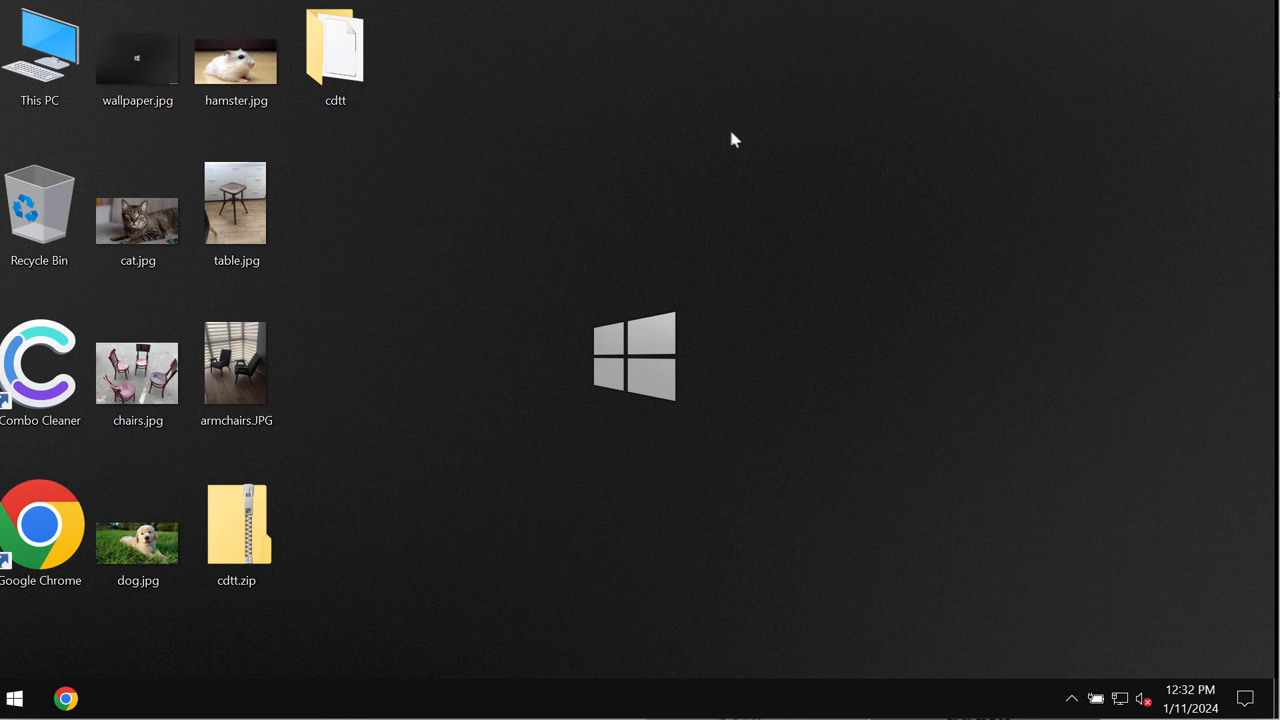
pyautogui.moveTo(389, 131)
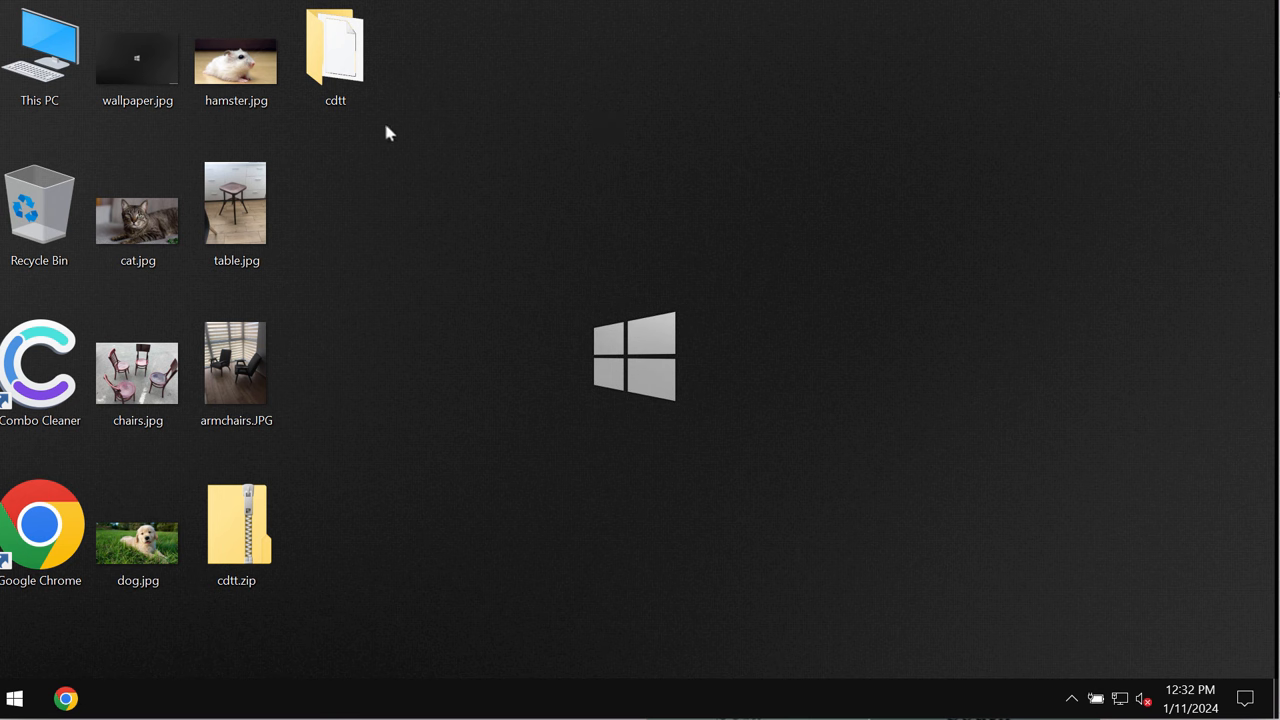
pyautogui.click(335, 50)
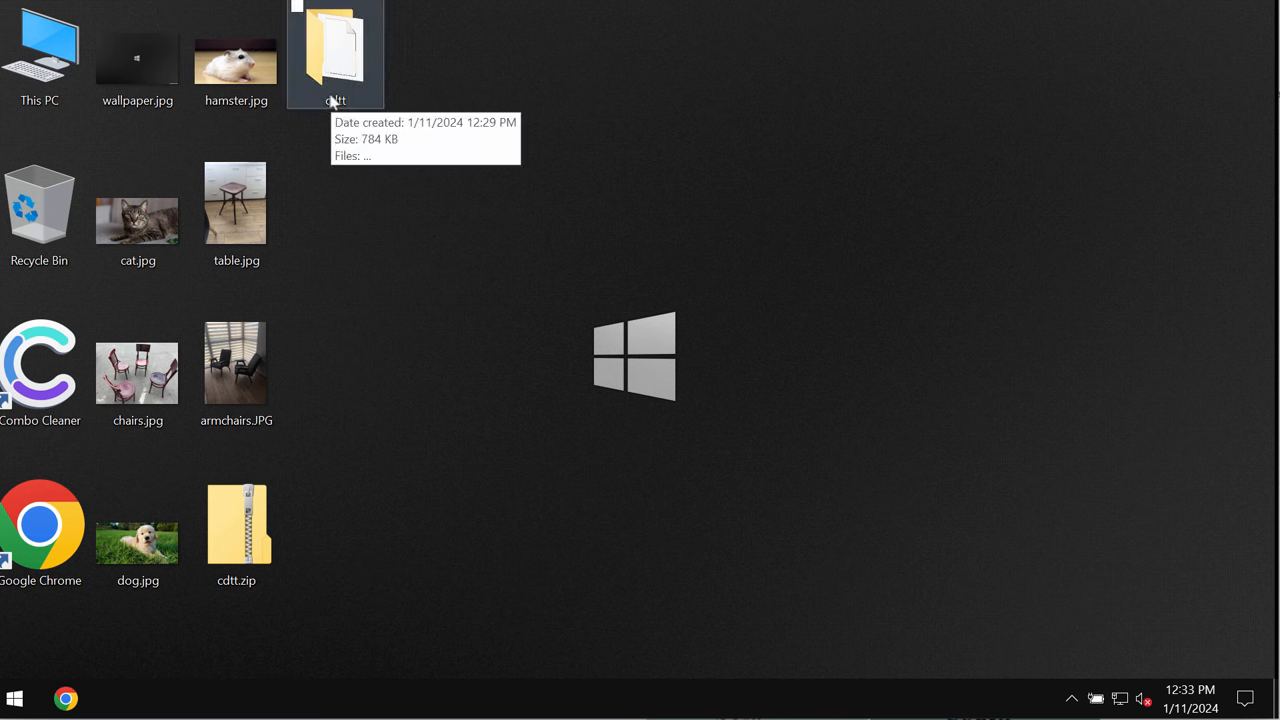
pyautogui.moveTo(449, 96)
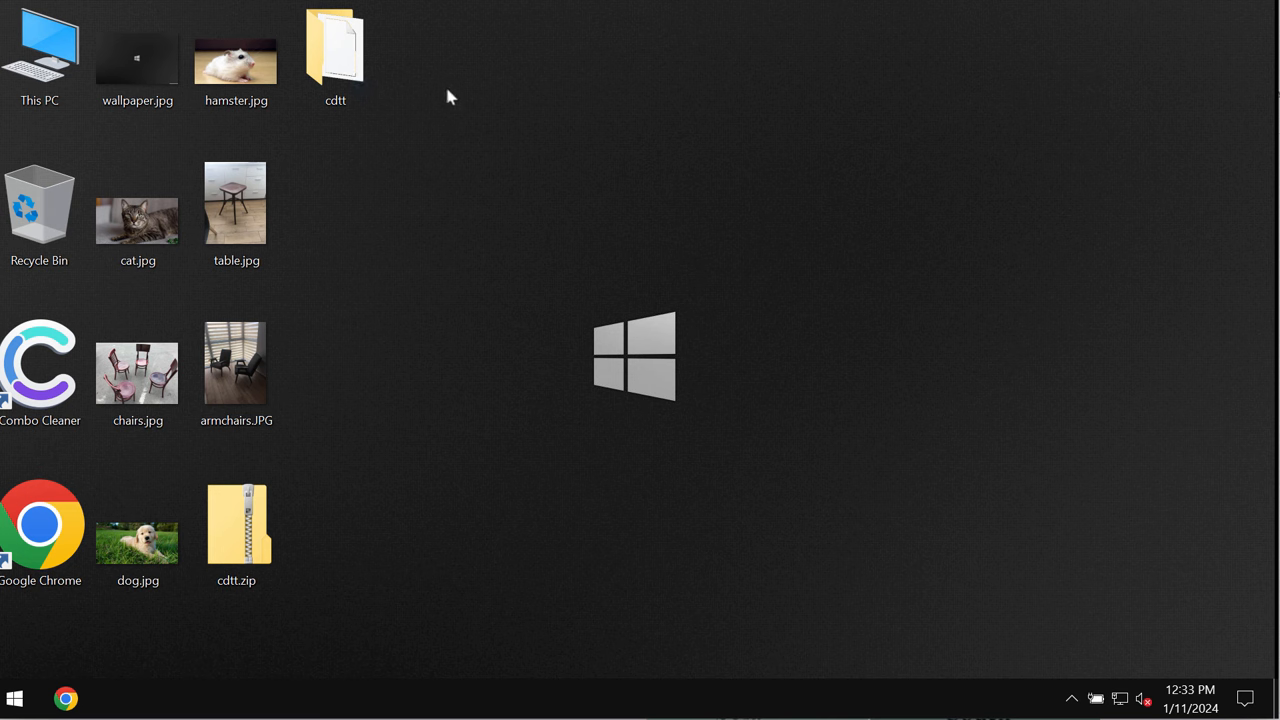
# View table.jpg and cat.jpg in the picture viewer, then close it
pyautogui.click(236, 202)
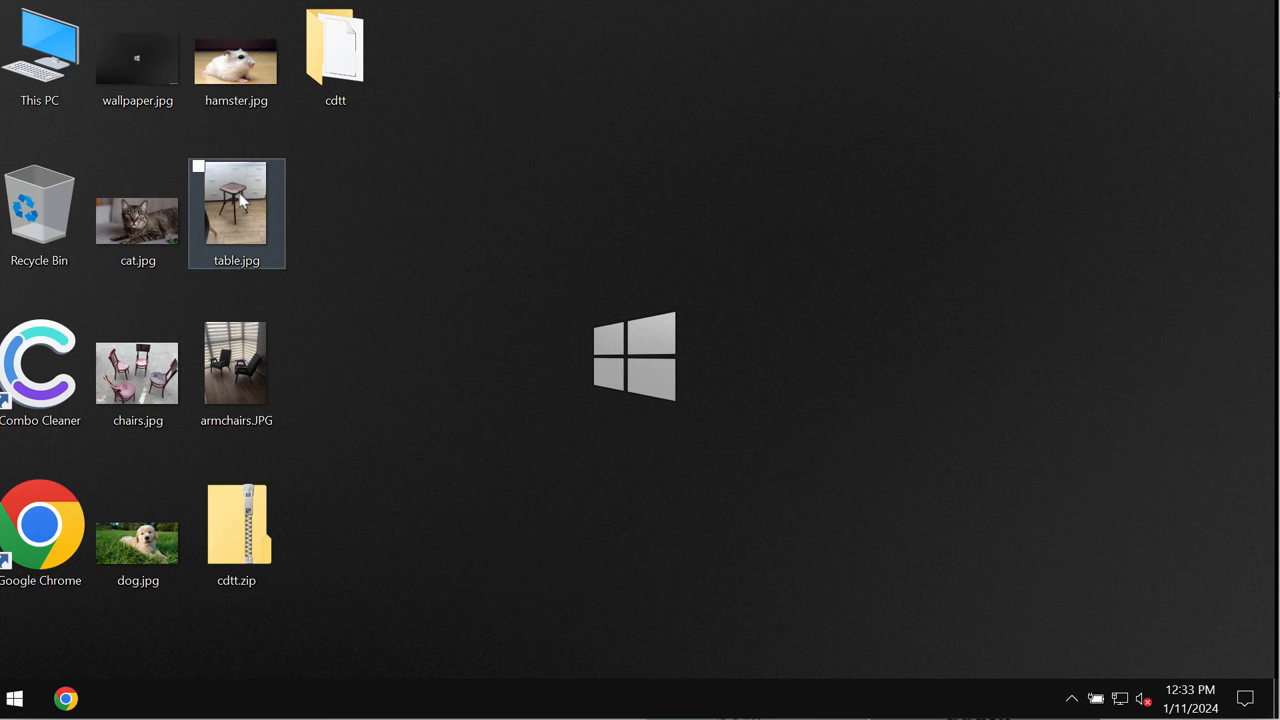
pyautogui.doubleClick(237, 200)
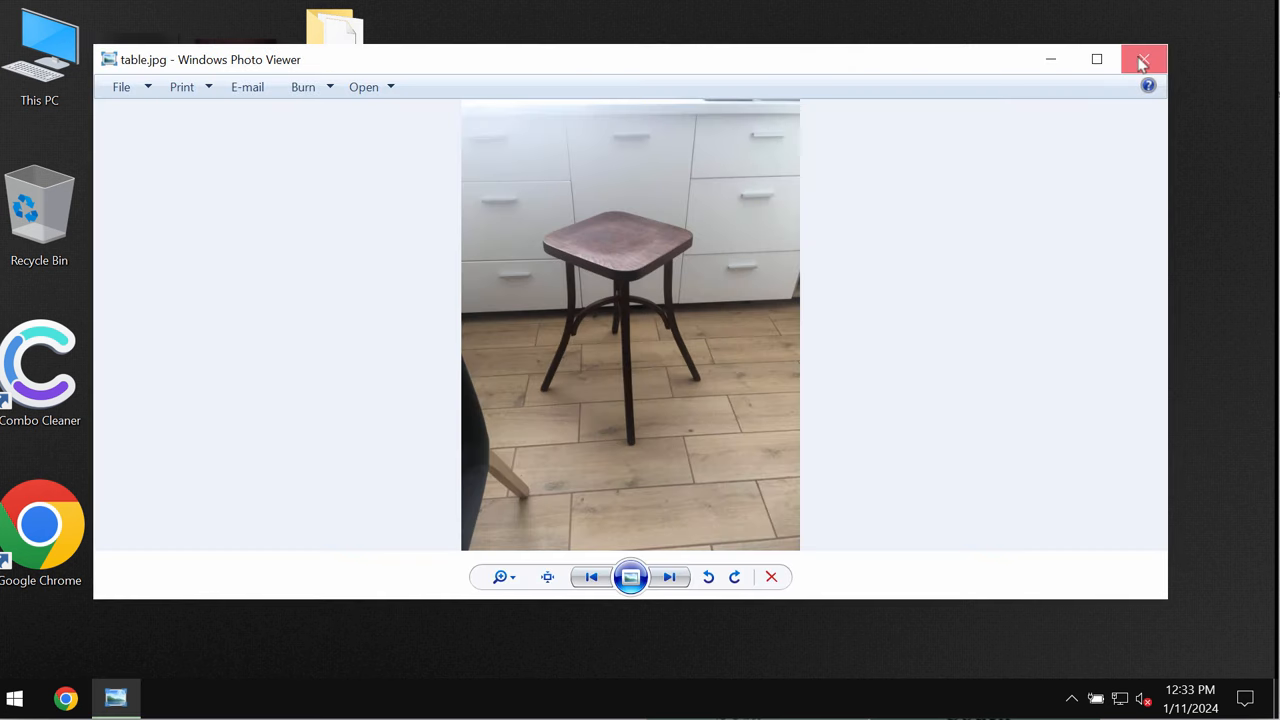
pyautogui.click(668, 577)
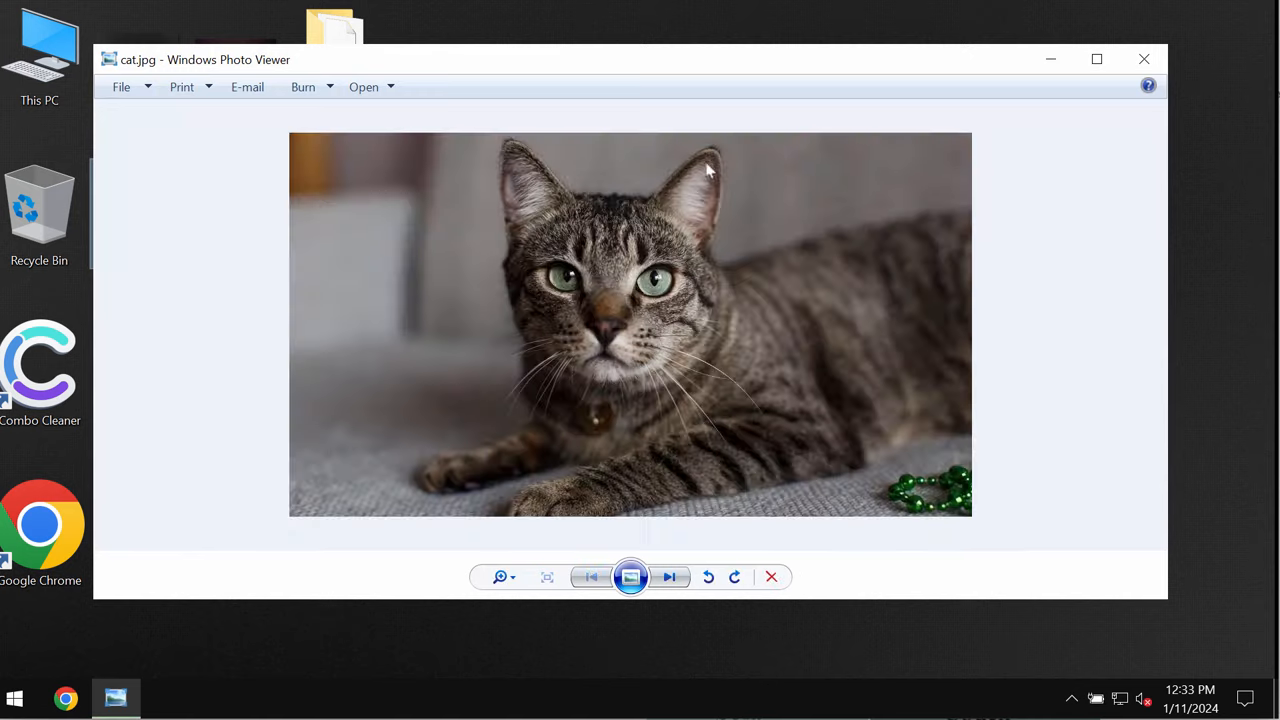
pyautogui.click(1143, 58)
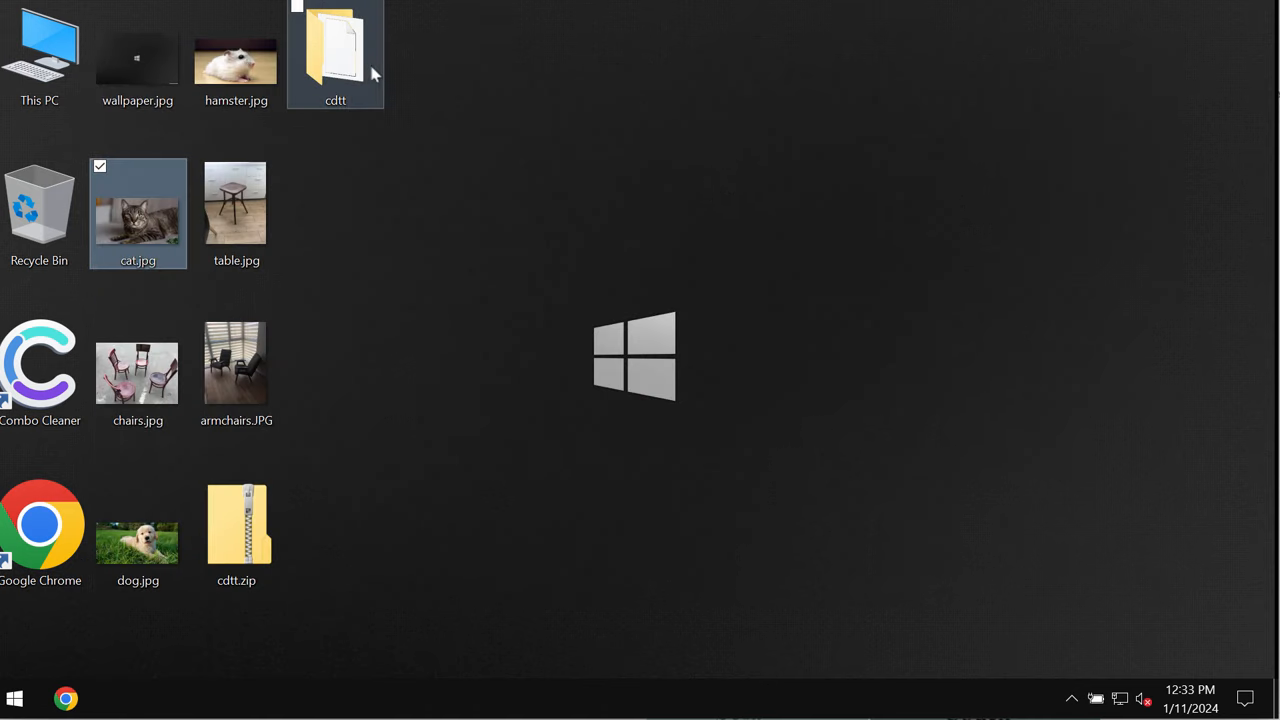
# Check the cdtt folder's application file, then try opening dog.jpg.cdtt and dismiss the error
pyautogui.doubleClick(335, 50)
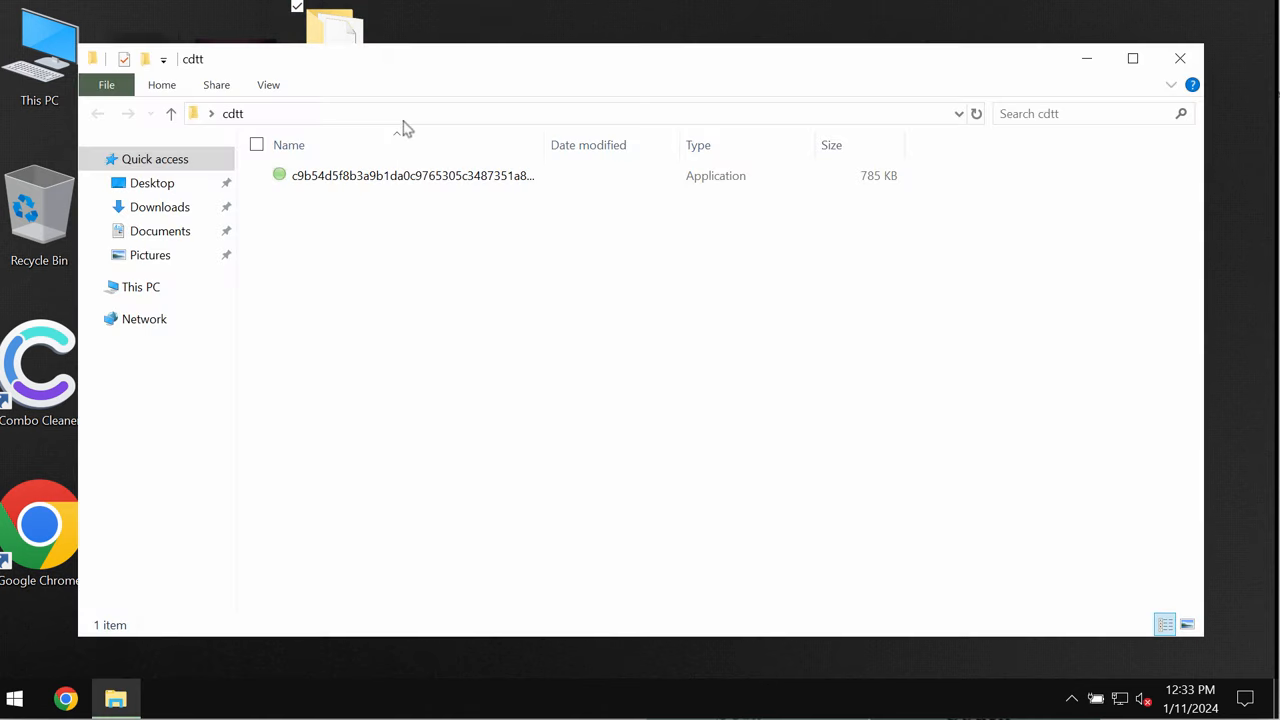
pyautogui.click(412, 175)
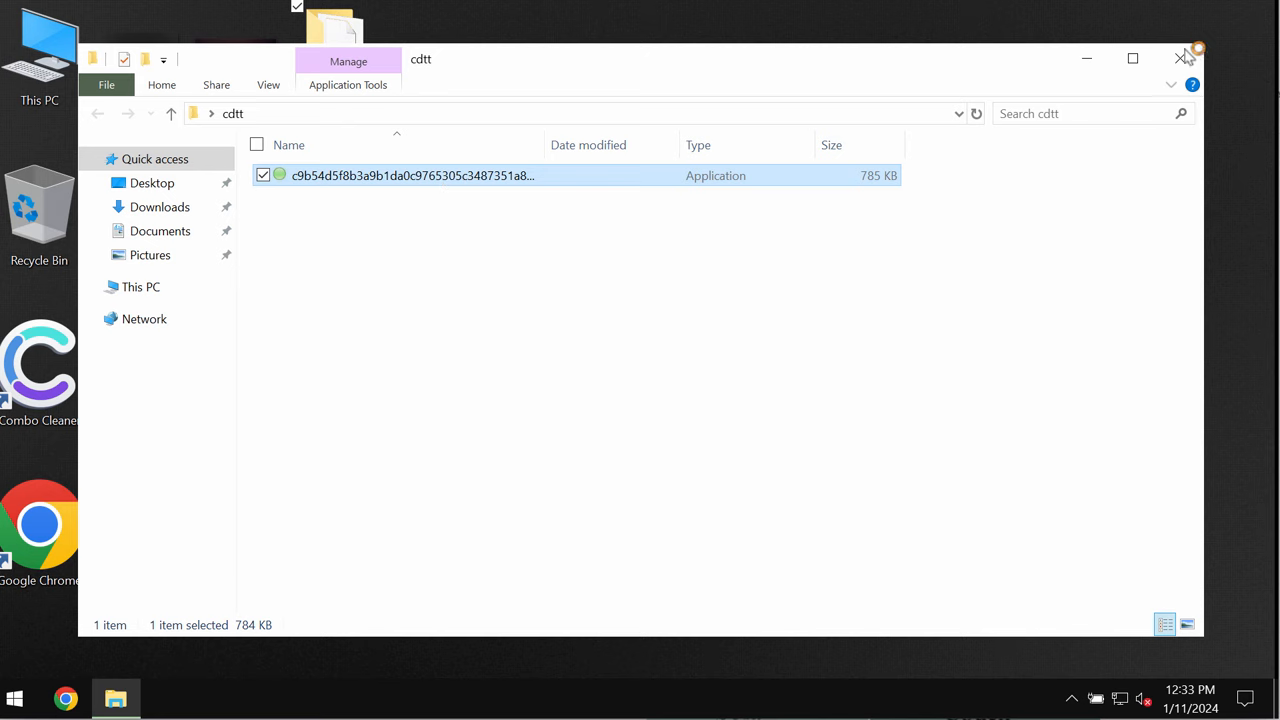
pyautogui.click(1185, 58)
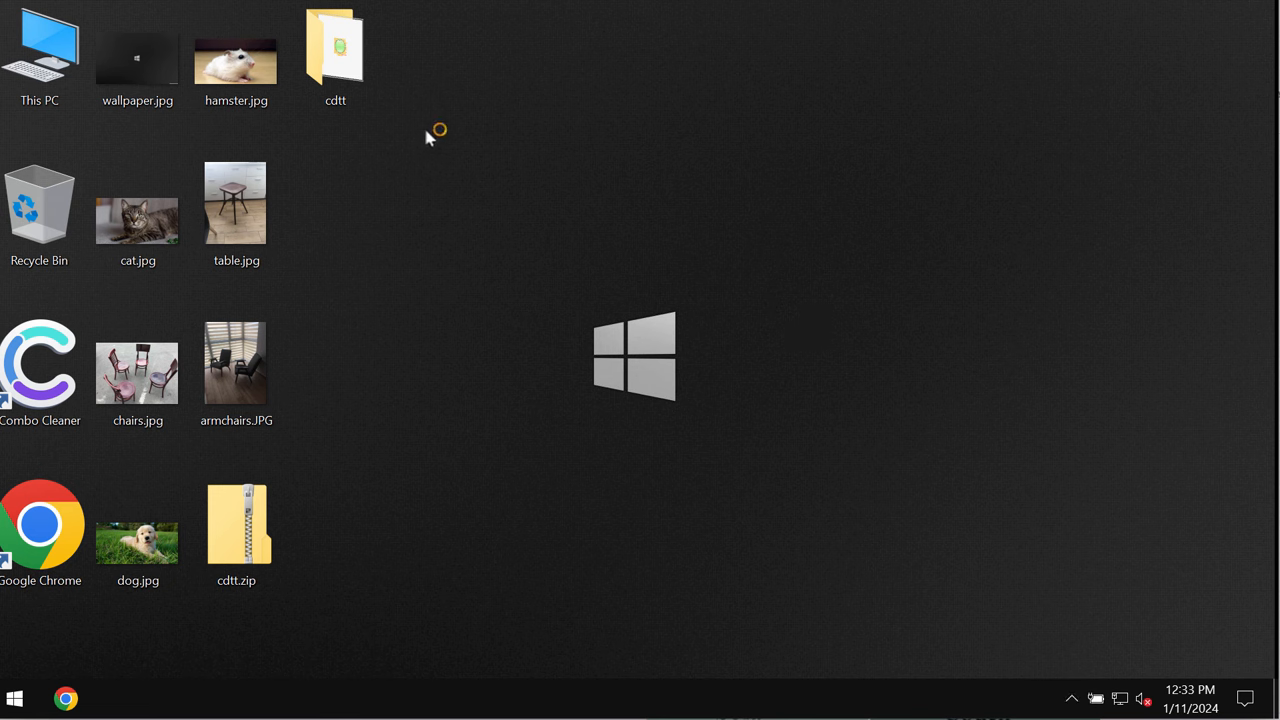
pyautogui.moveTo(355, 185)
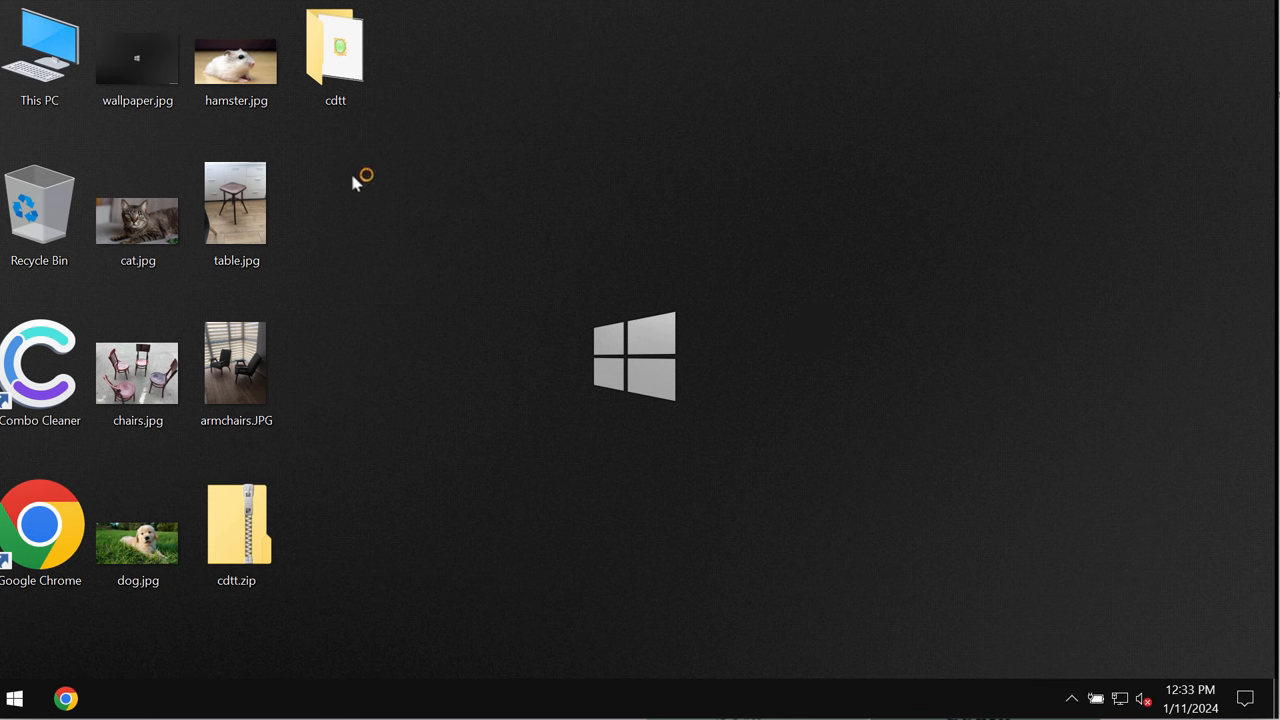
pyautogui.moveTo(490, 122)
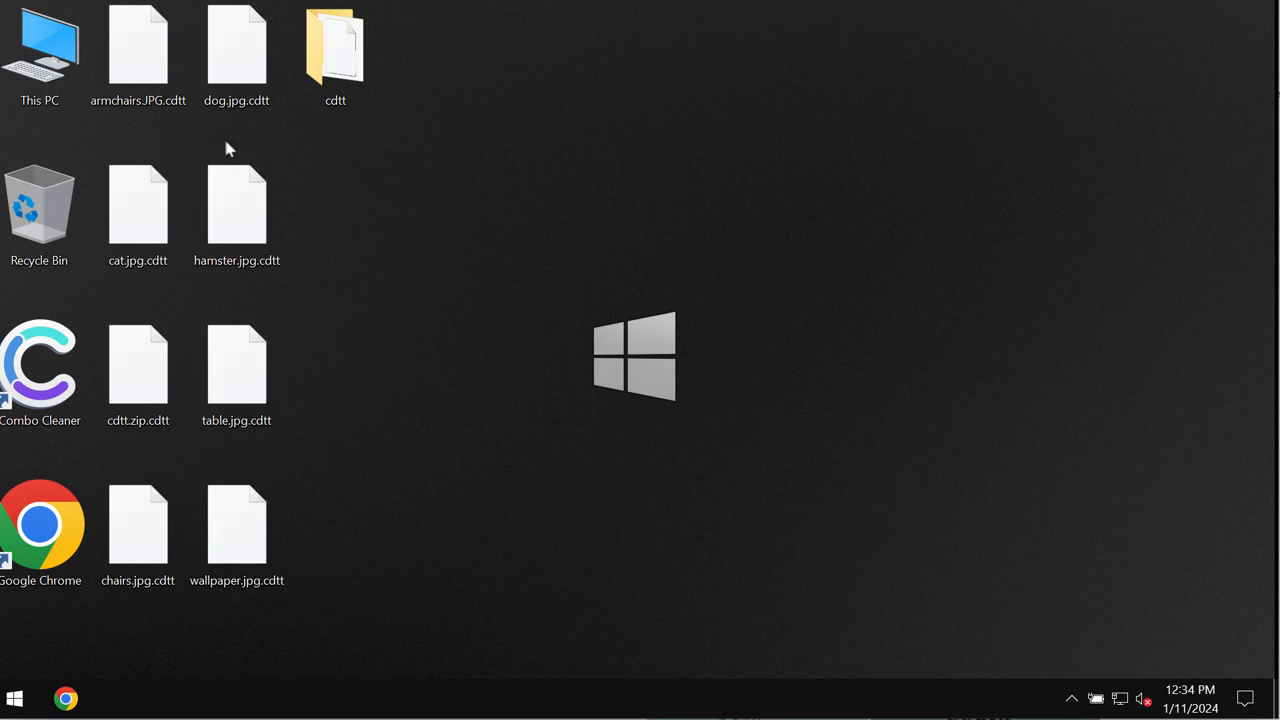
pyautogui.doubleClick(237, 43)
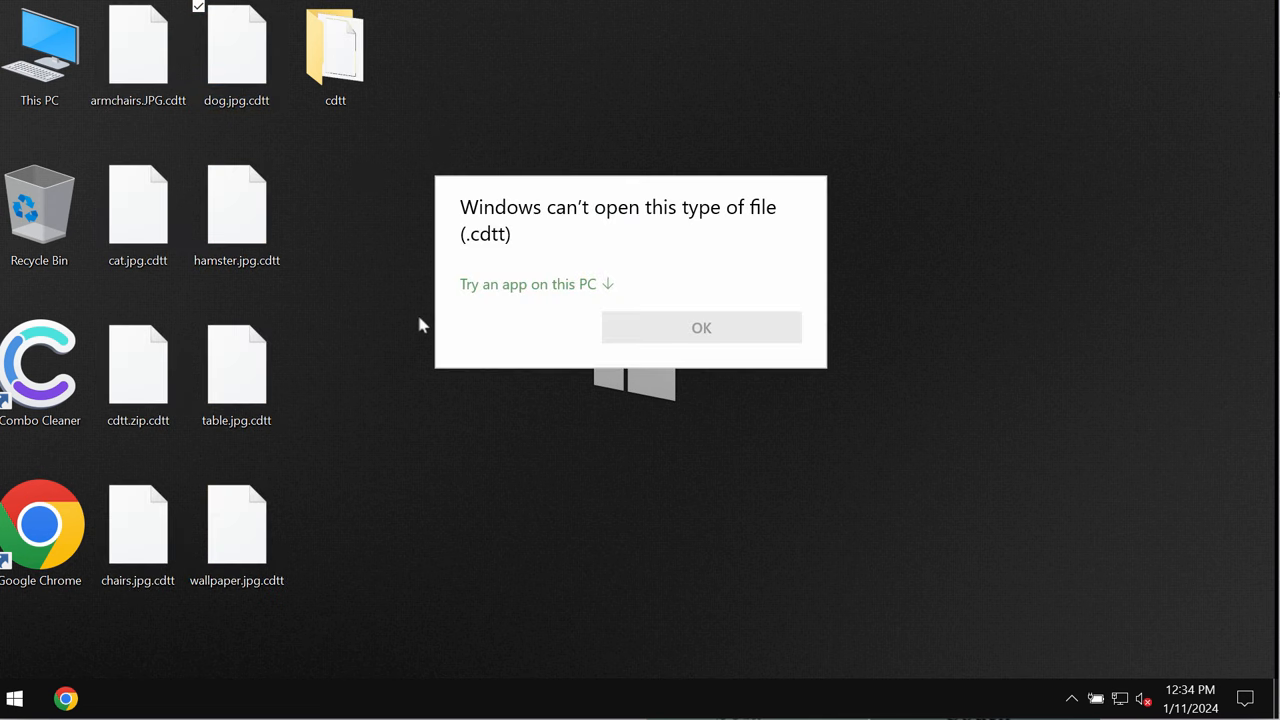
pyautogui.moveTo(668, 328)
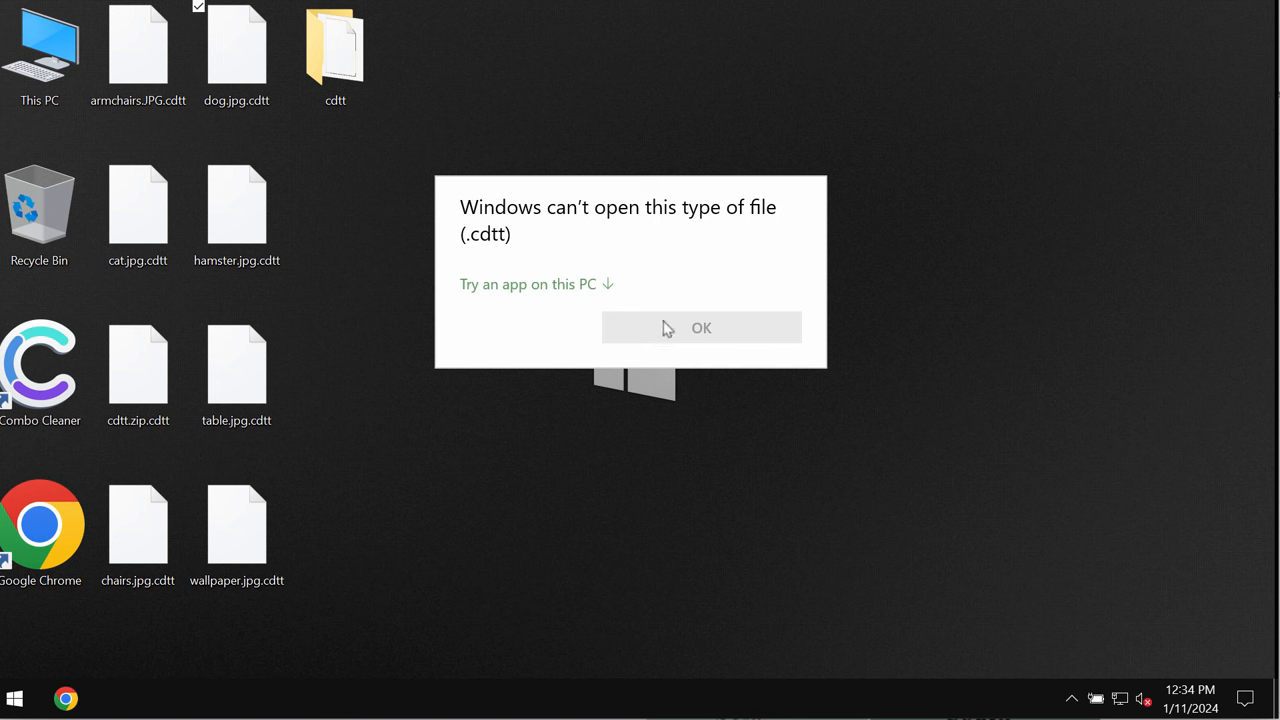
pyautogui.moveTo(476, 268)
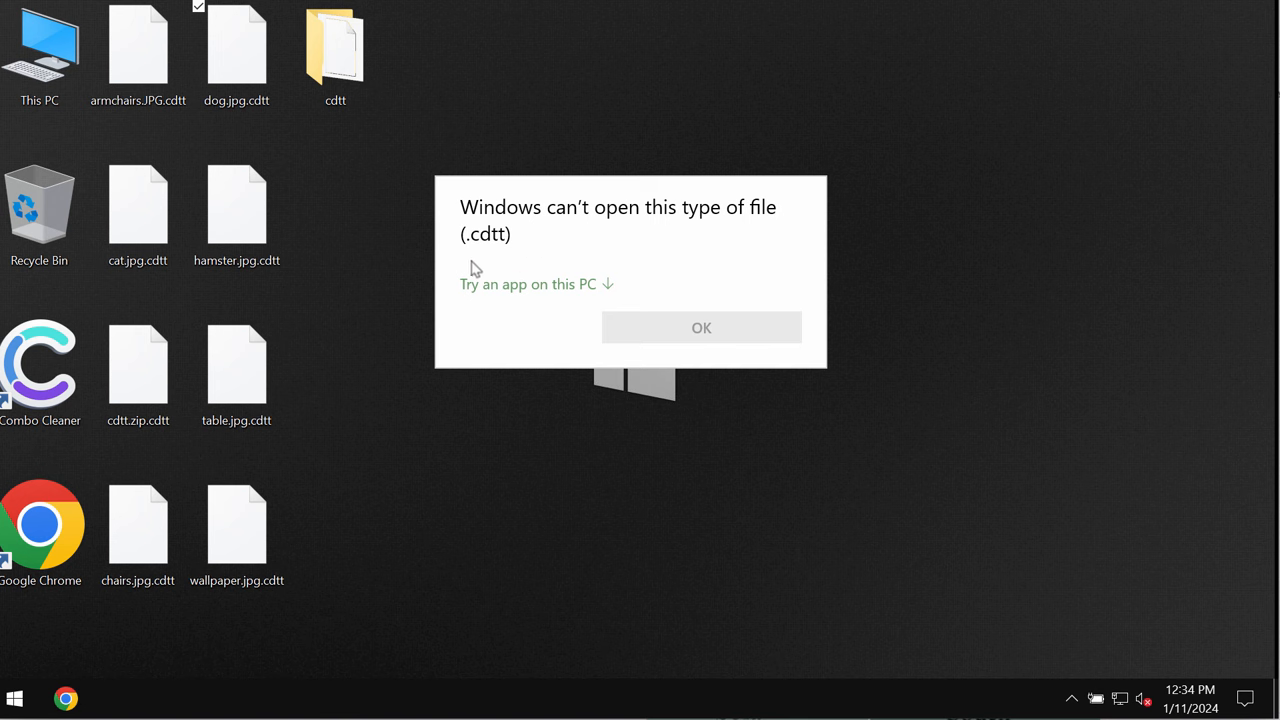
pyautogui.moveTo(690, 215)
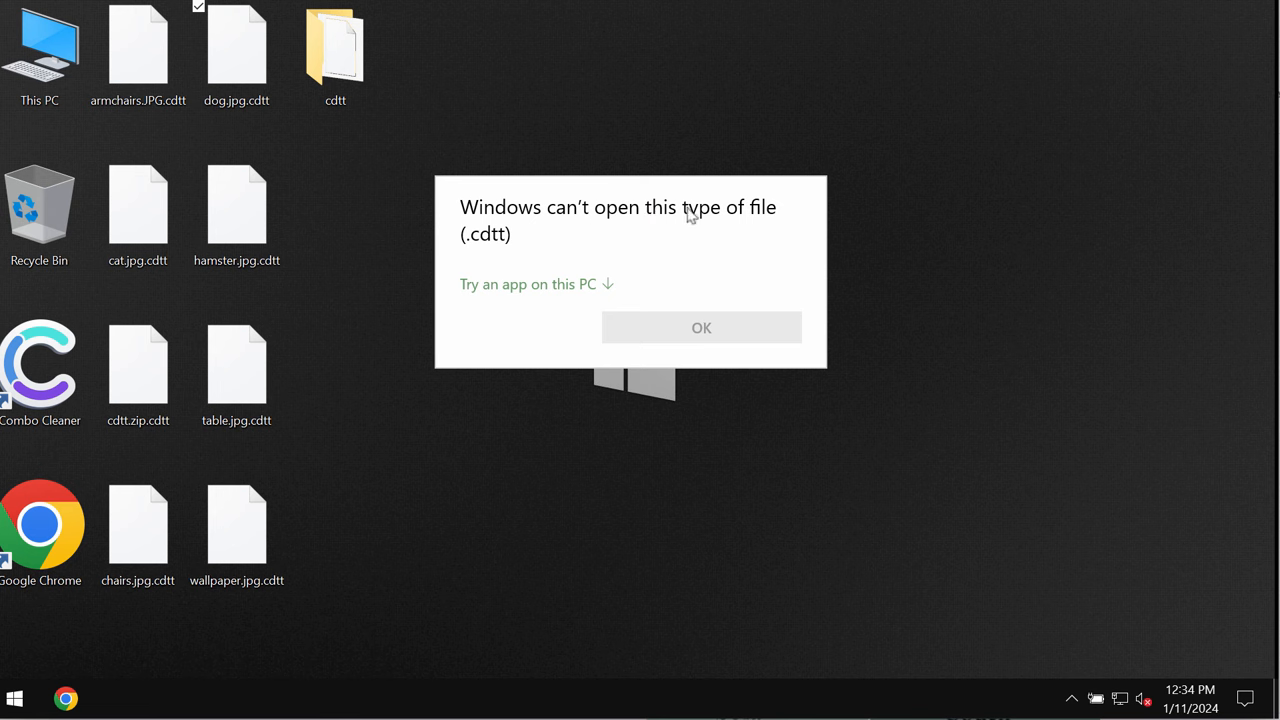
pyautogui.moveTo(540, 262)
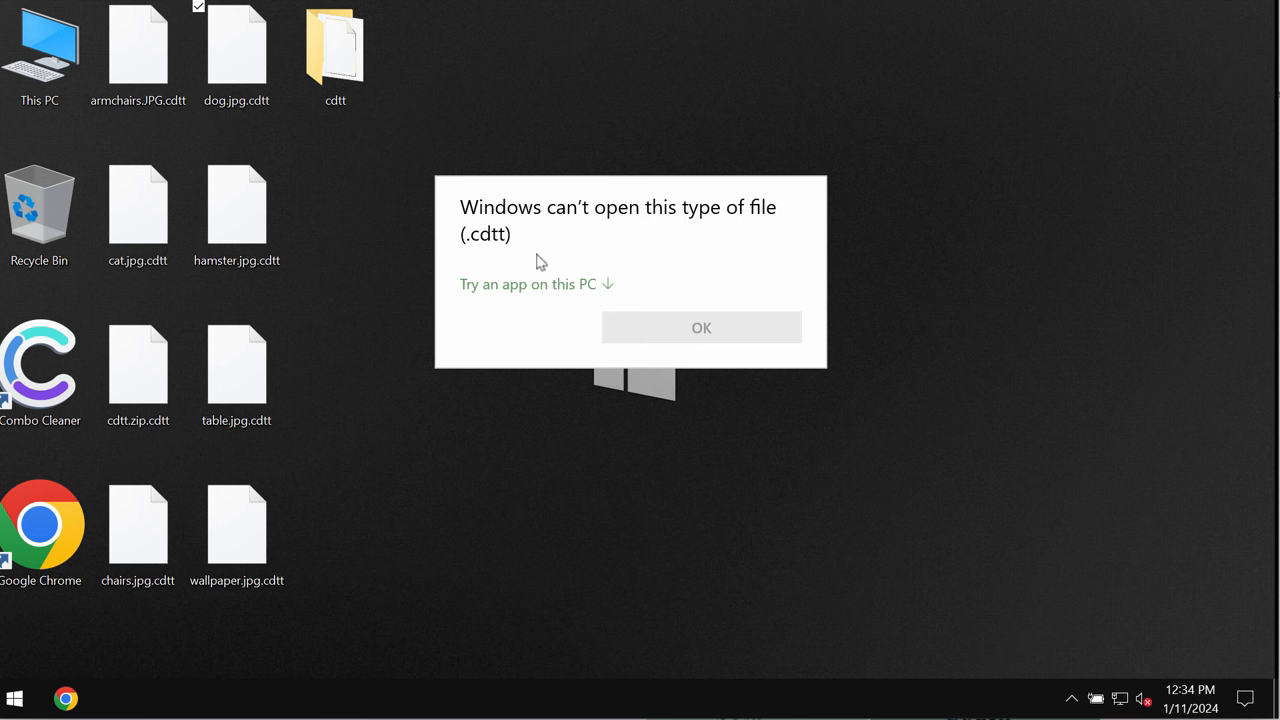
pyautogui.moveTo(538, 357)
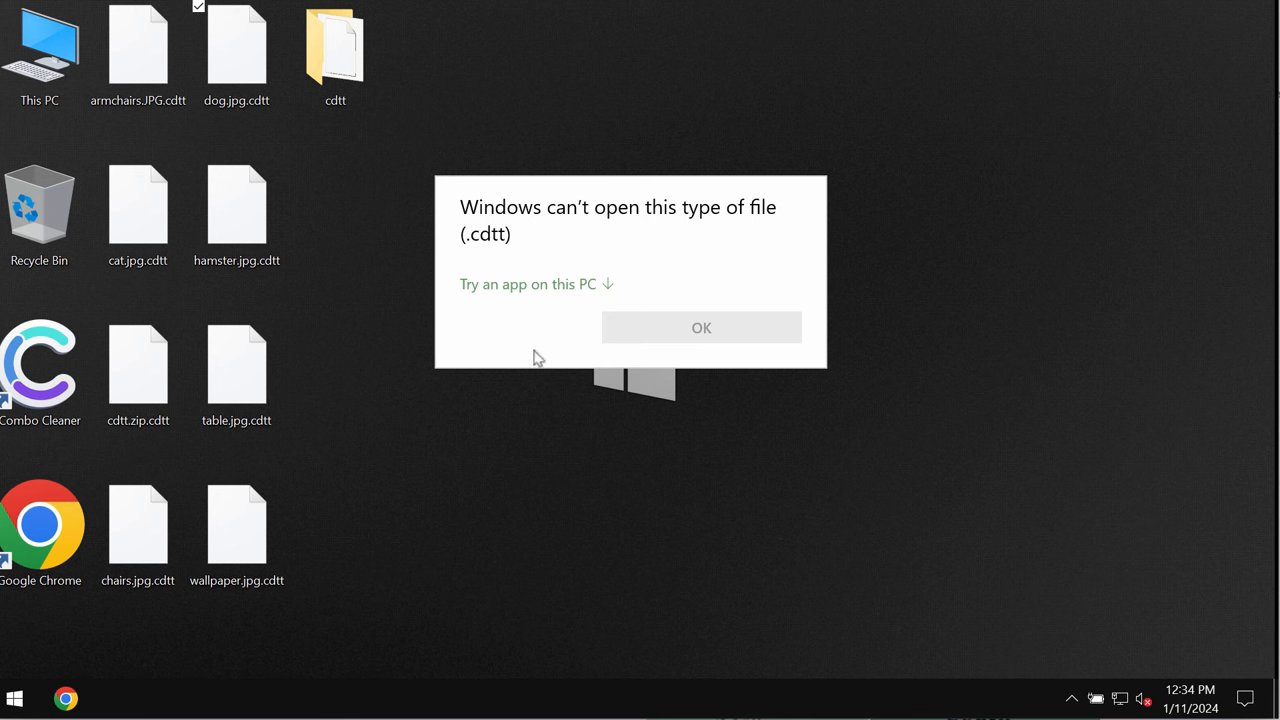
pyautogui.click(701, 327)
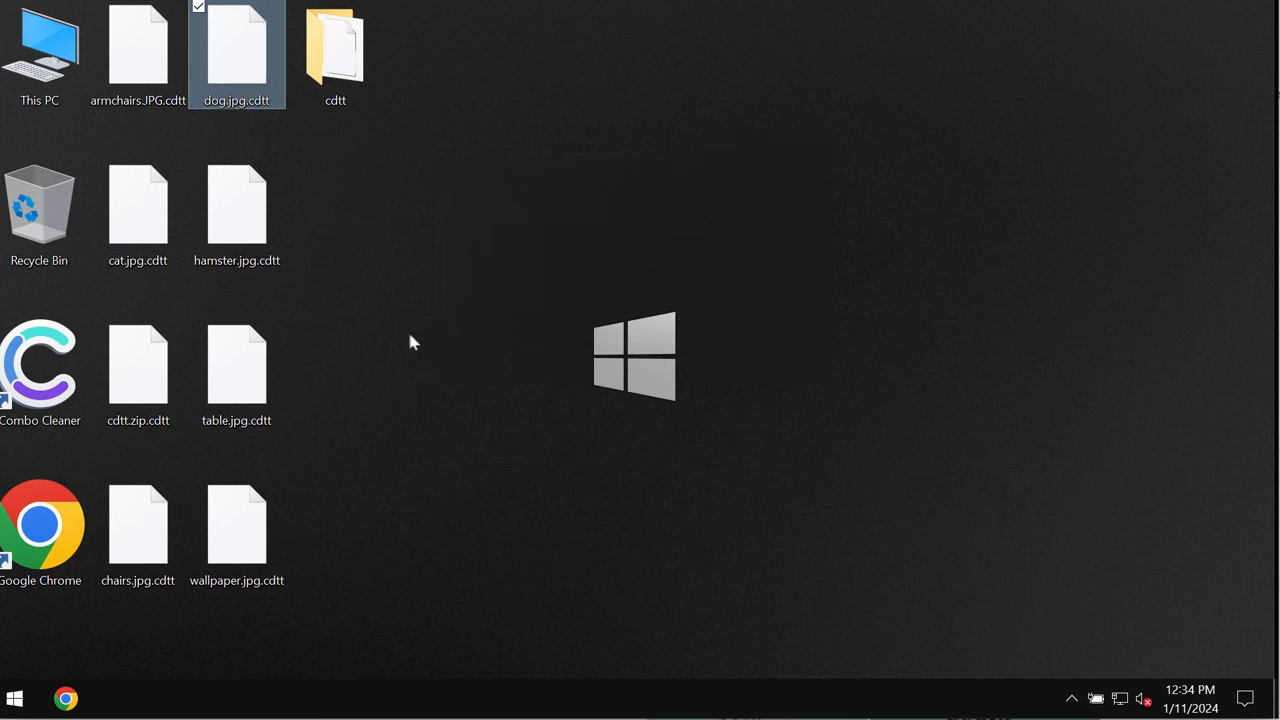
# Rename hamster.jpg.cdtt to hamster.jpg, open it as a damaged picture, and close the viewer
pyautogui.click(237, 210)
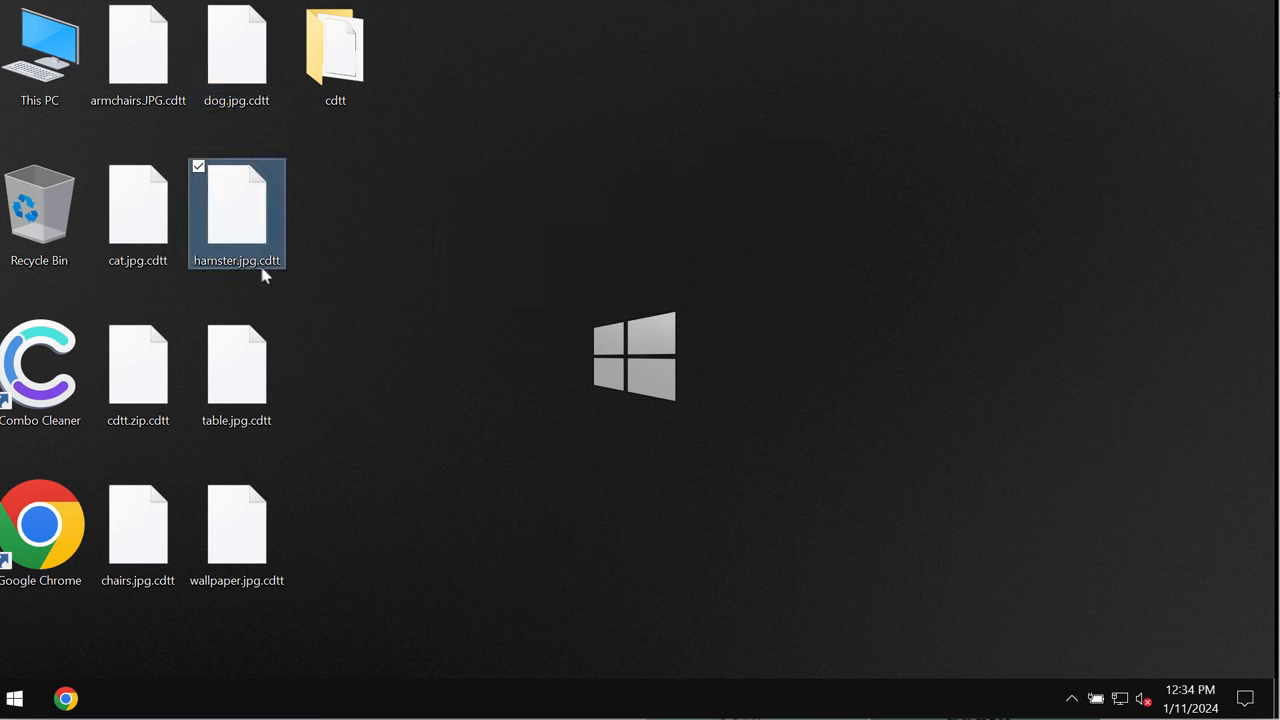
pyautogui.click(237, 260)
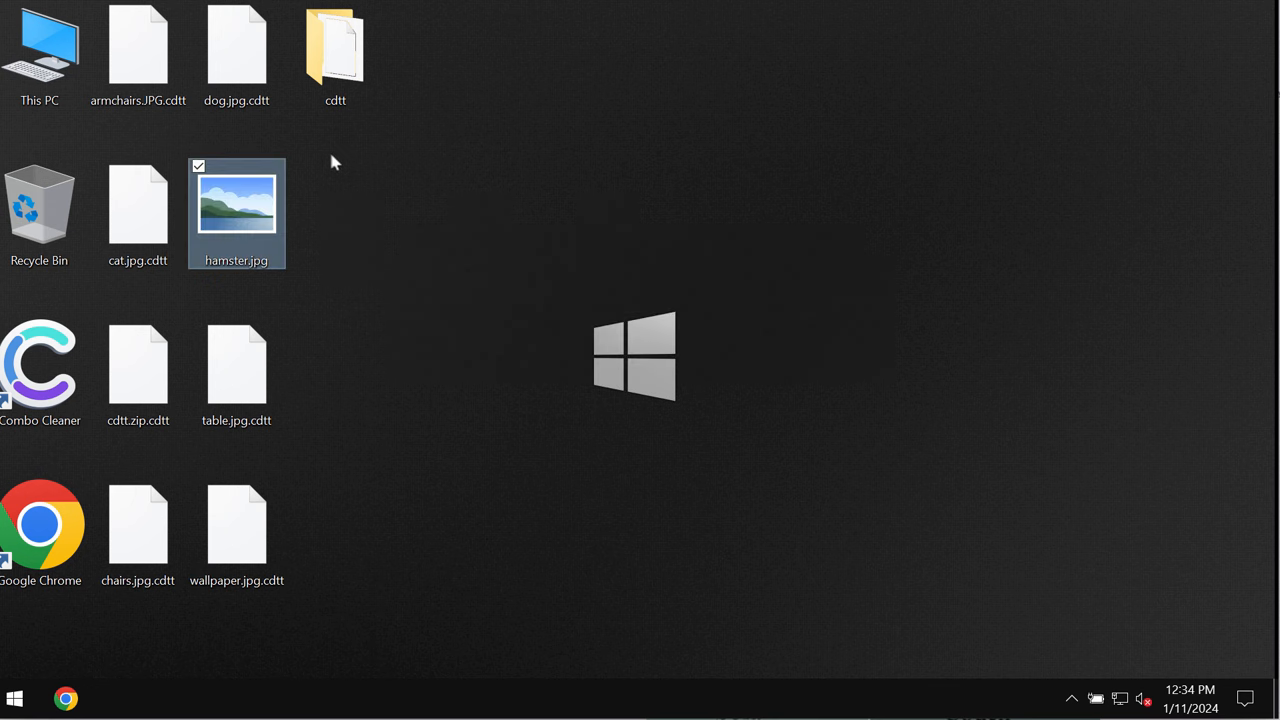
pyautogui.doubleClick(236, 202)
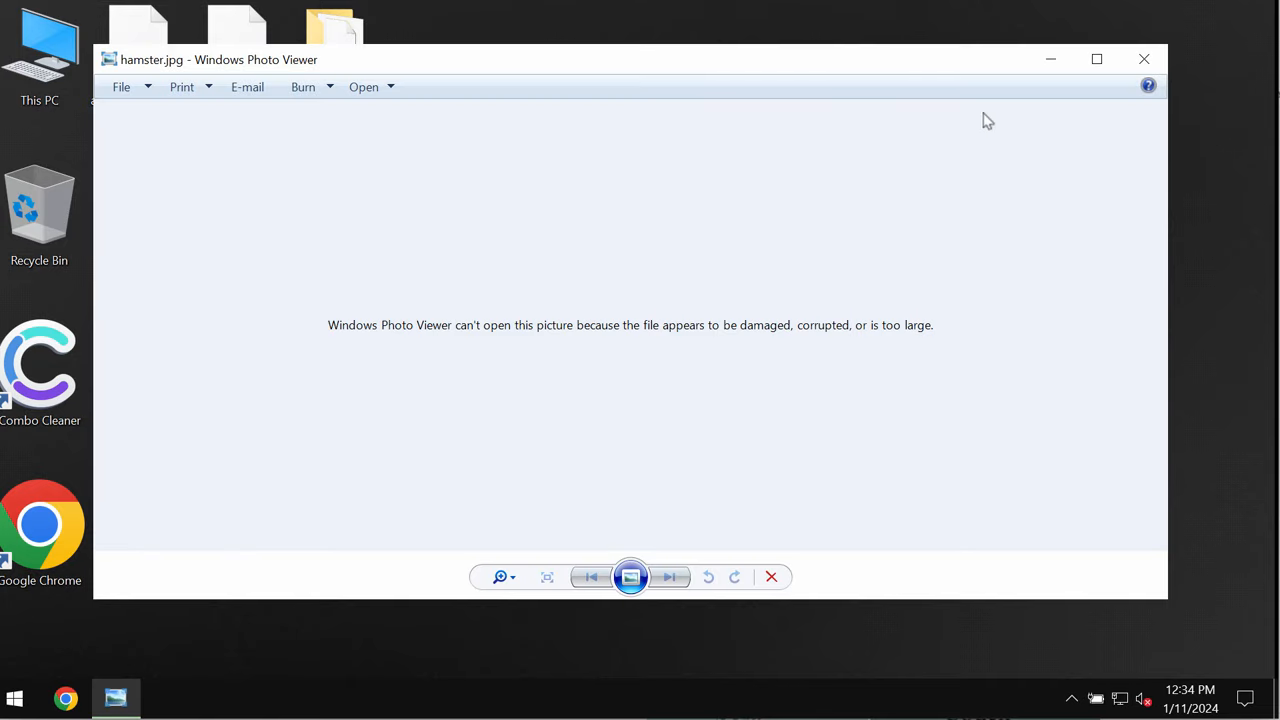
pyautogui.click(1144, 58)
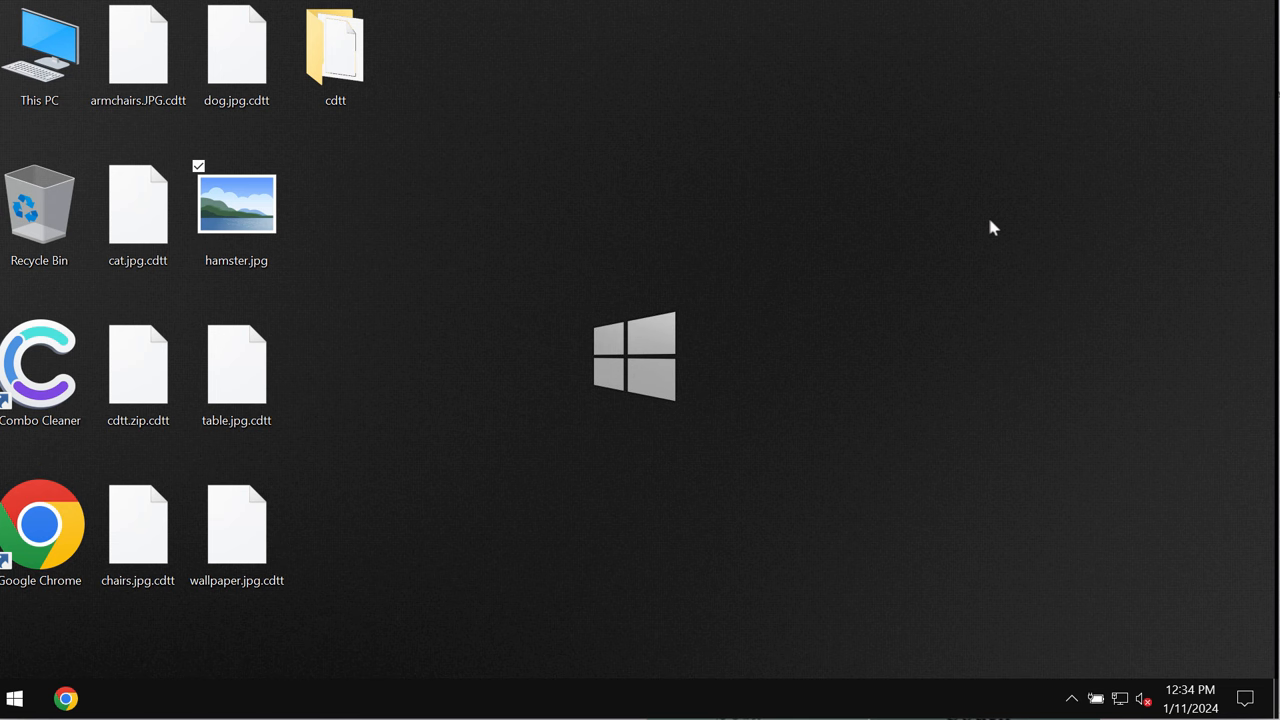
pyautogui.moveTo(987, 223)
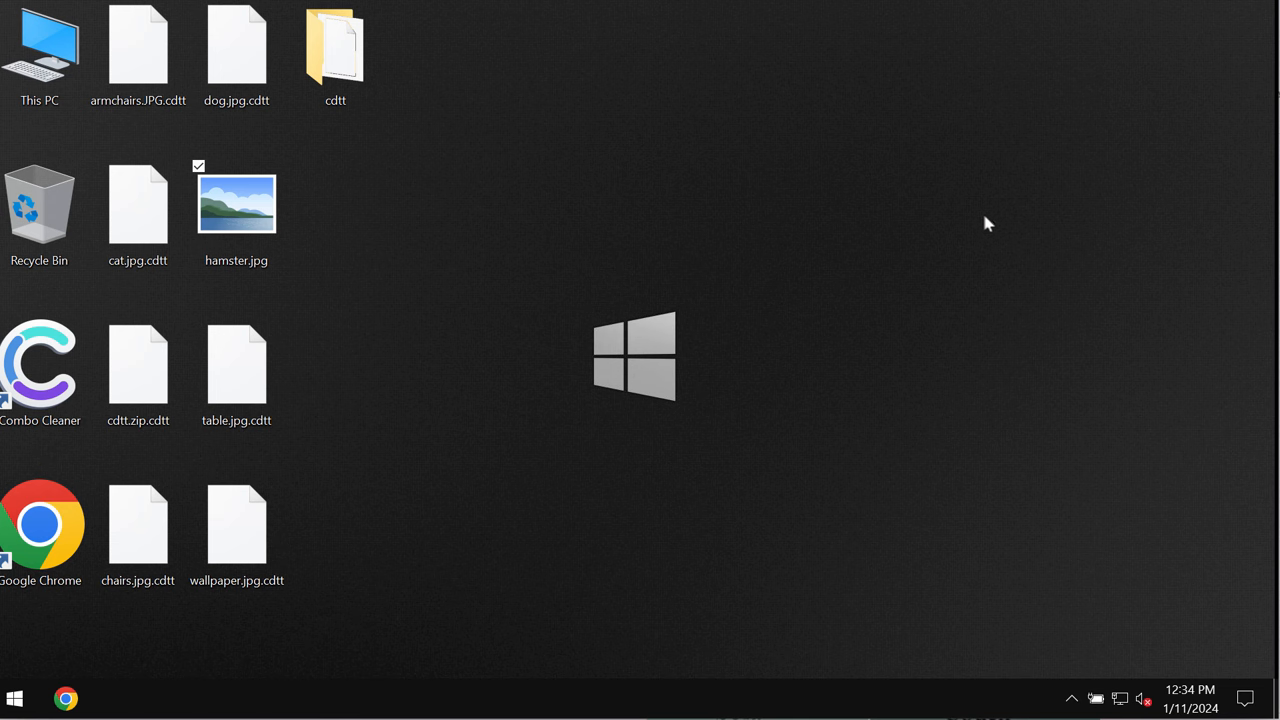
pyautogui.moveTo(530, 255)
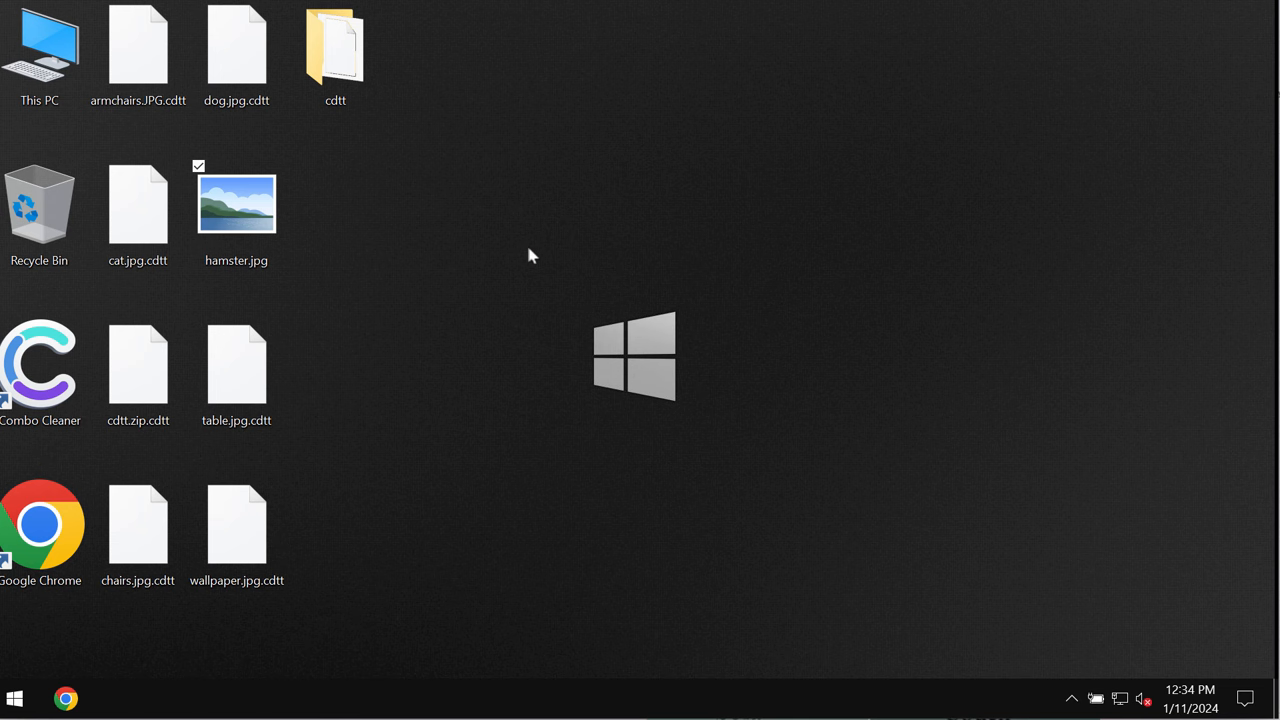
# Deselect hamster.jpg by clicking an empty desktop area
pyautogui.click(138, 365)
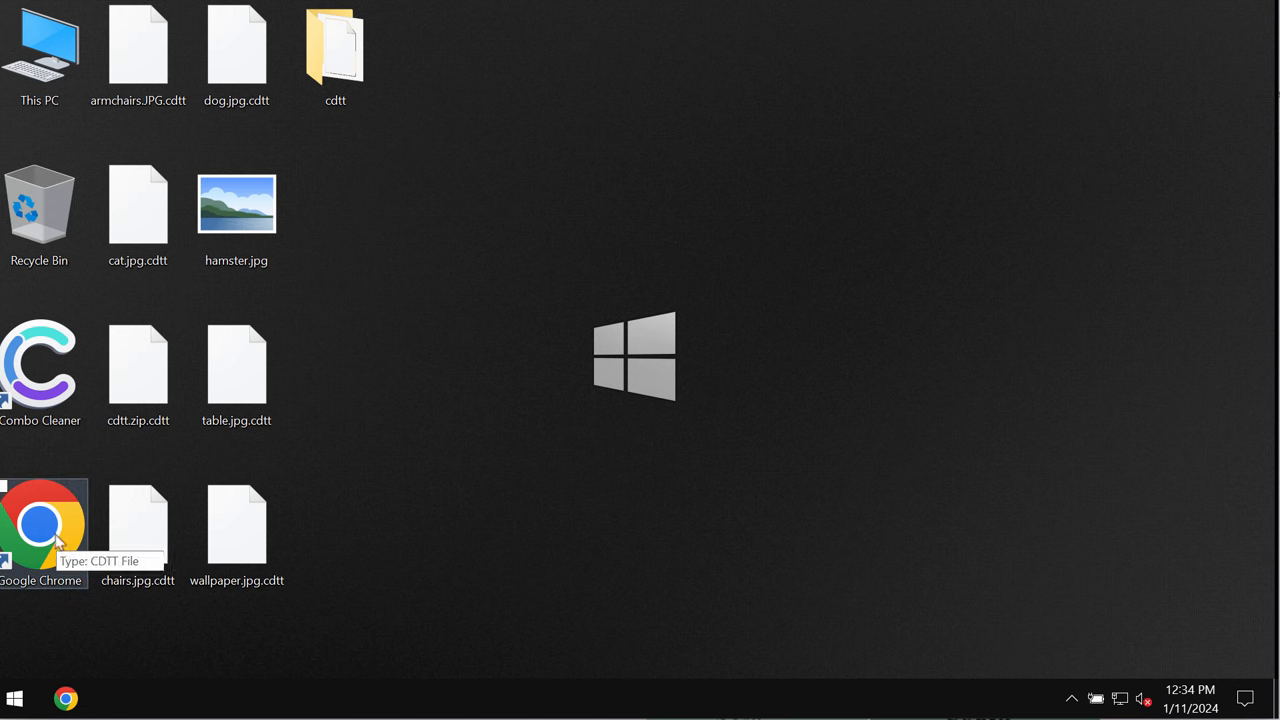
pyautogui.moveTo(340, 298)
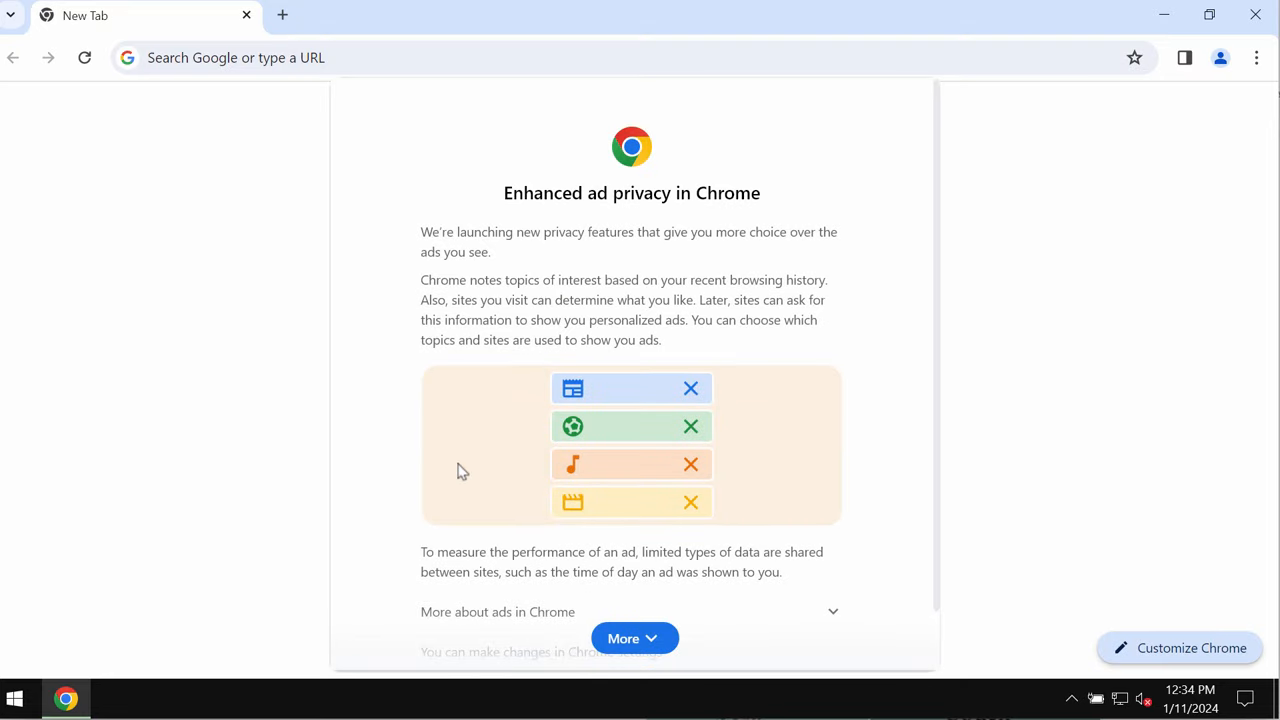
# Expand the Enhanced ad privacy notice and acknowledge it with Got it
pyautogui.click(634, 638)
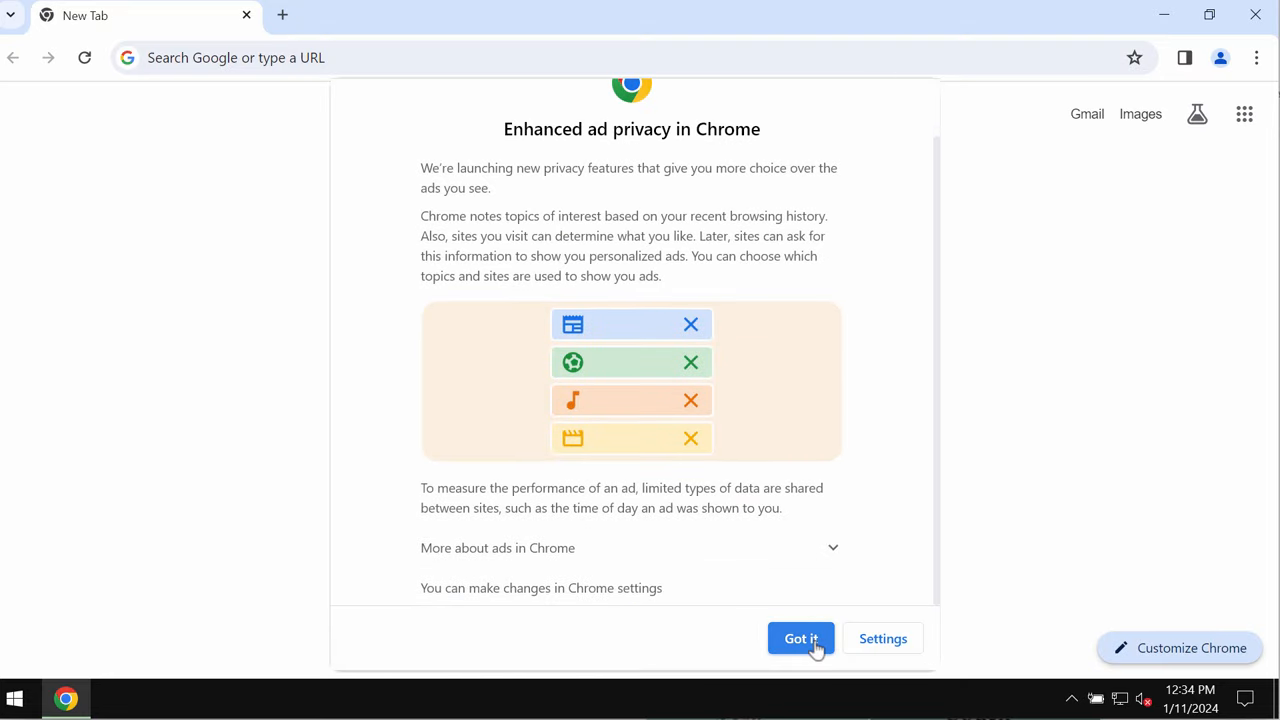
pyautogui.click(800, 638)
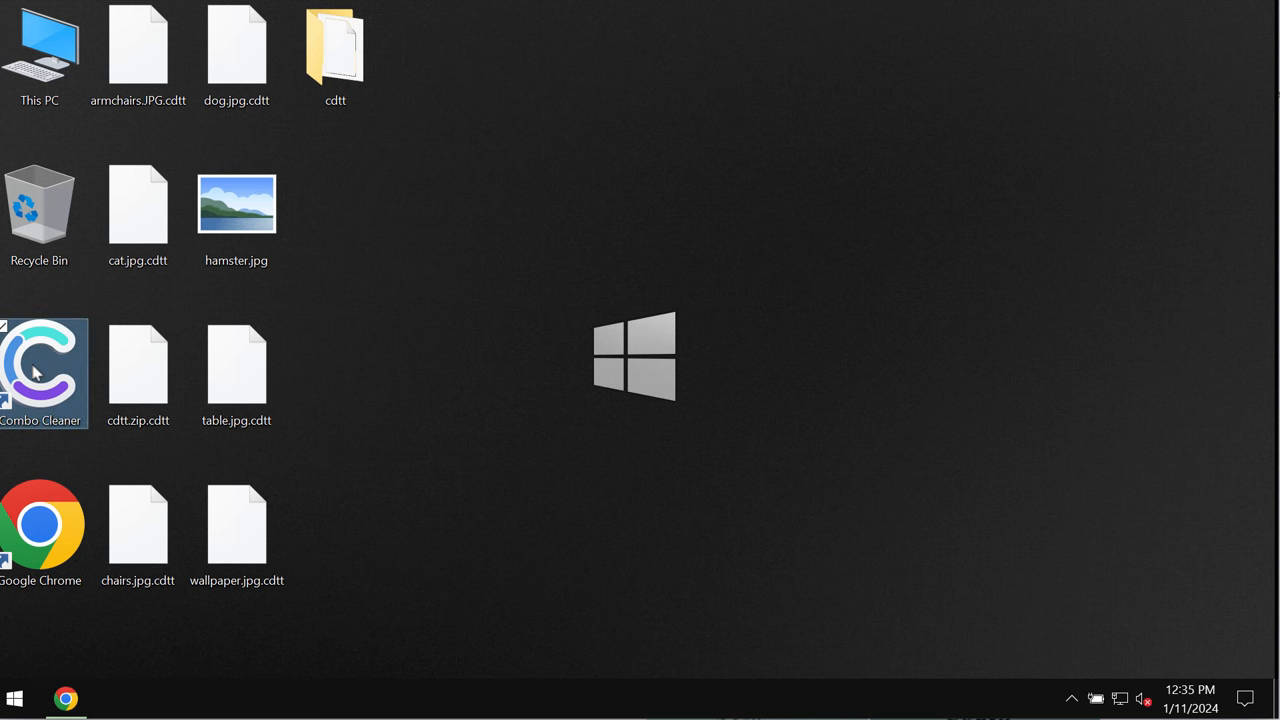
# Launch Combo Cleaner and start a Quick Scan
pyautogui.doubleClick(40, 372)
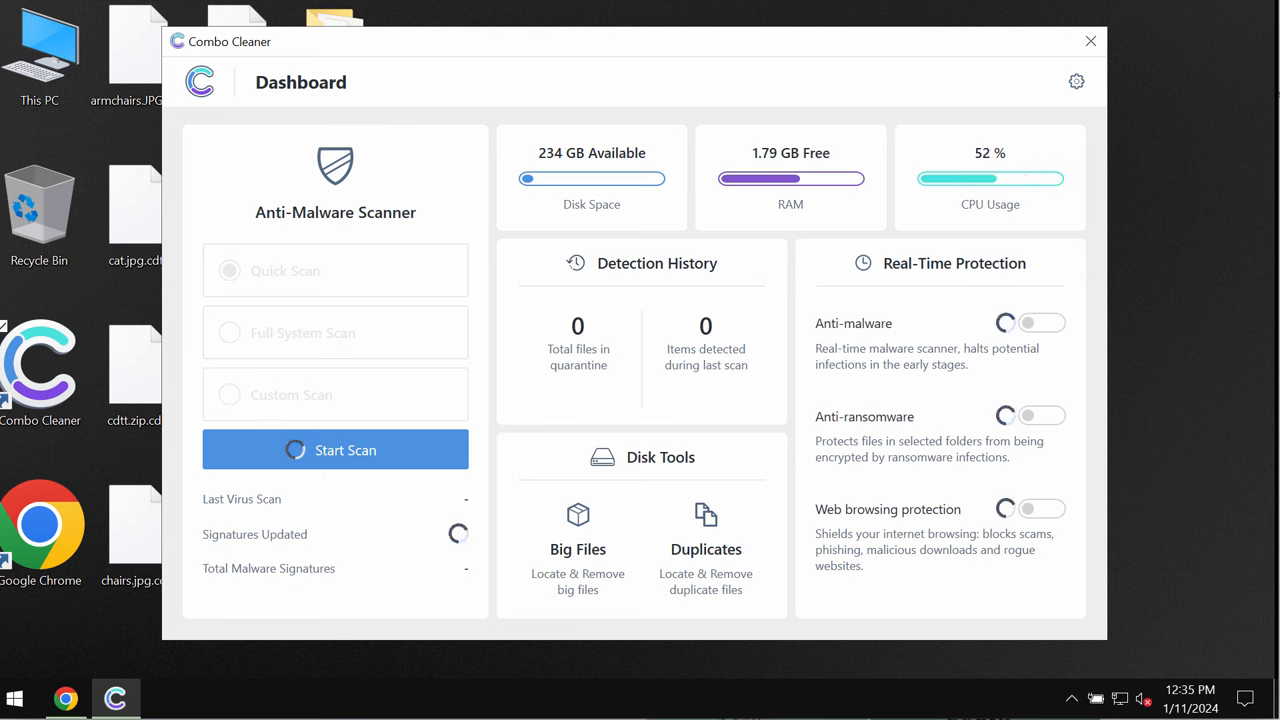
pyautogui.click(229, 270)
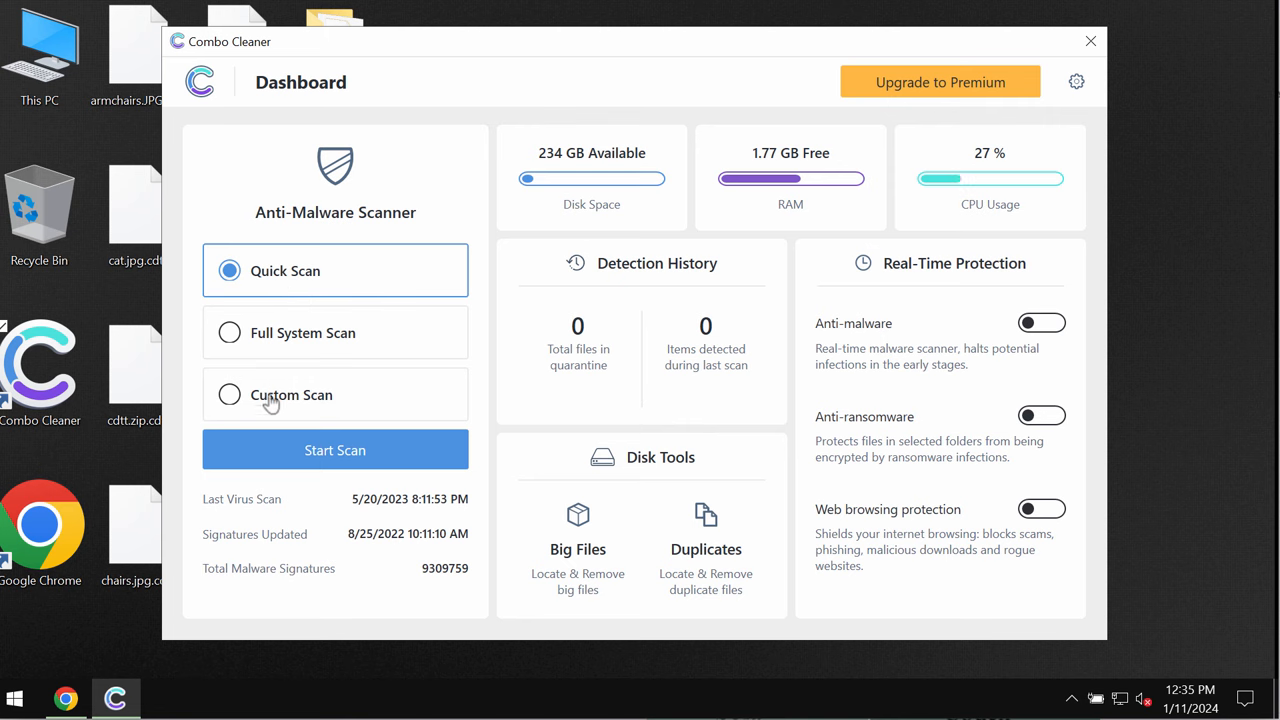
pyautogui.click(335, 450)
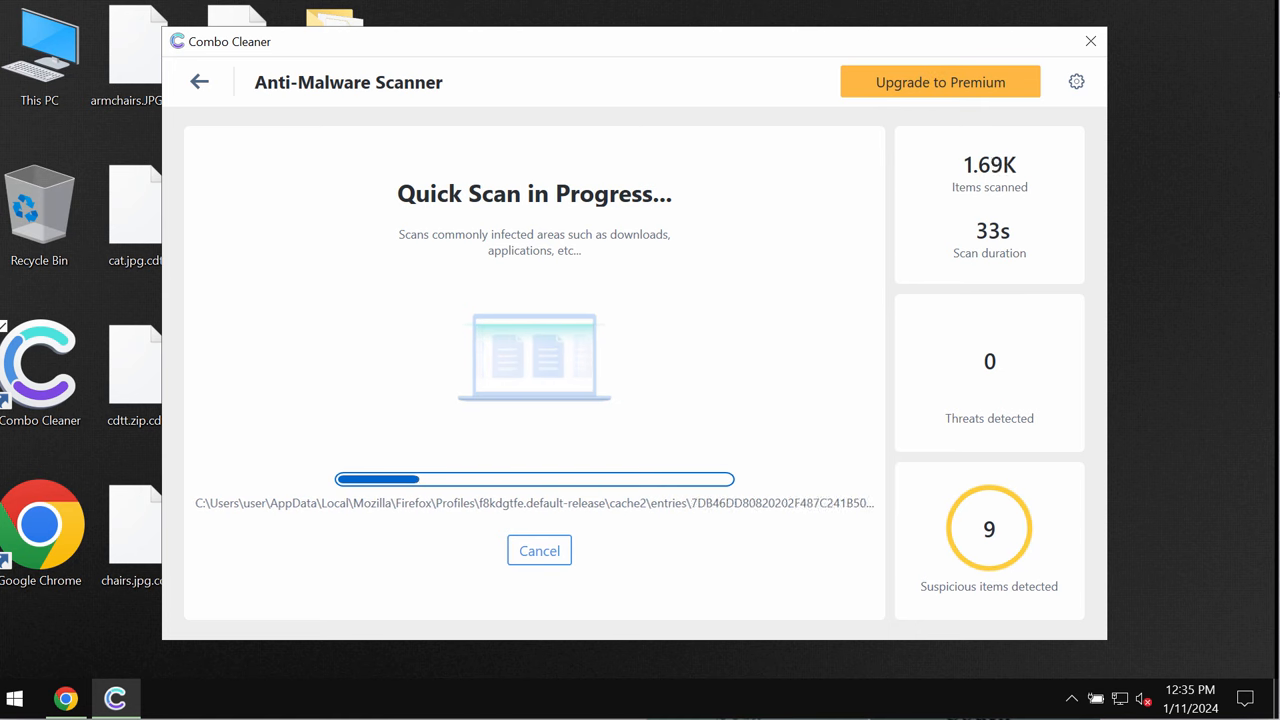
# Open the Upgrade to Premium offer page
pyautogui.click(939, 82)
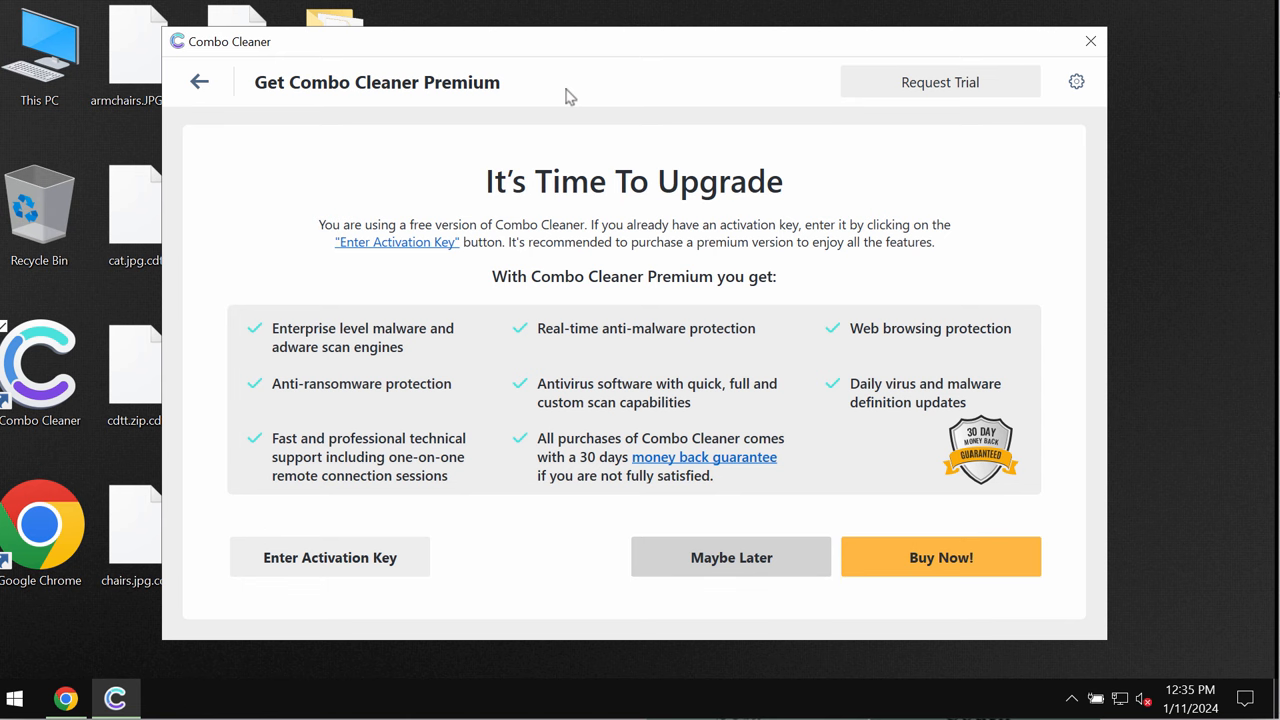
pyautogui.moveTo(675, 56)
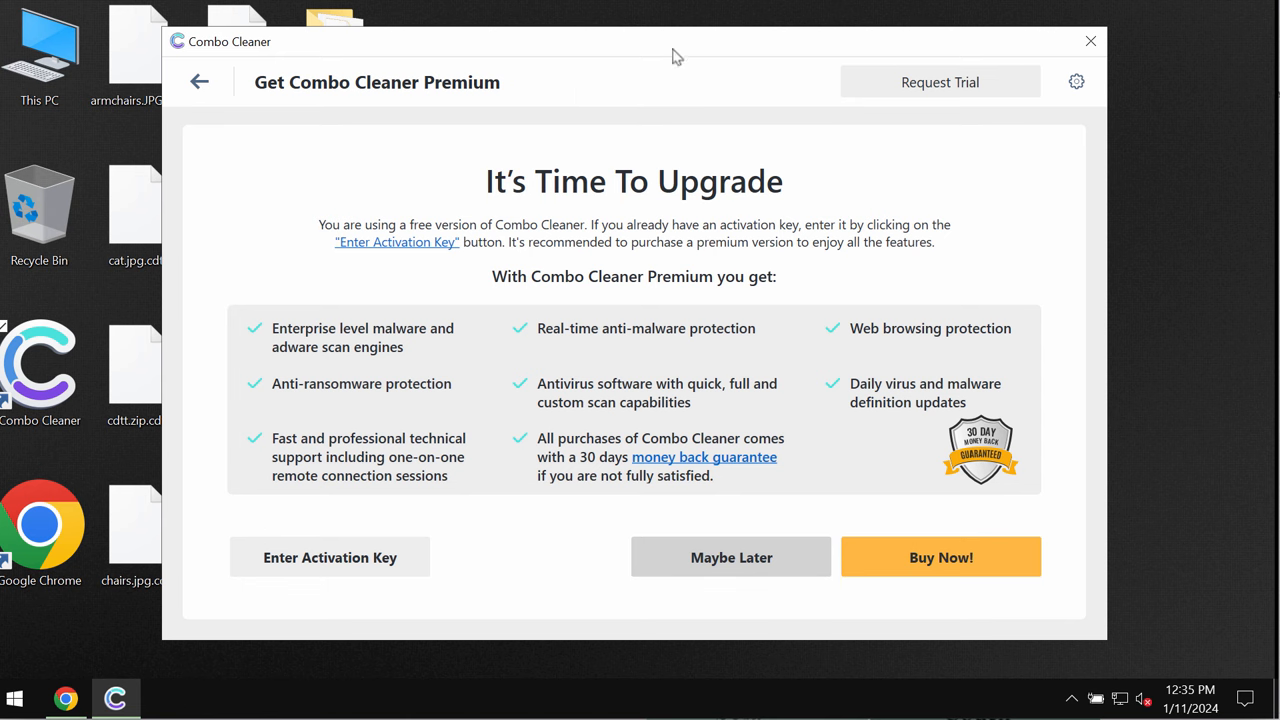
pyautogui.moveTo(903, 99)
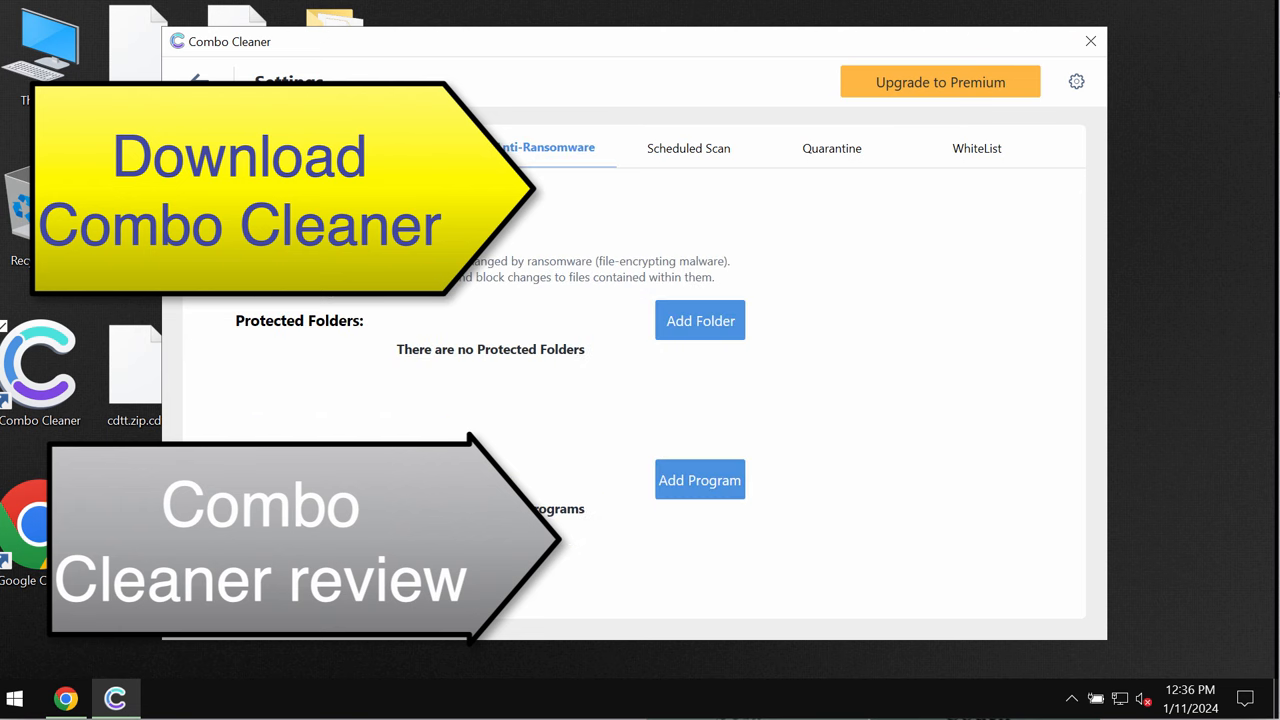
pyautogui.moveTo(843, 30)
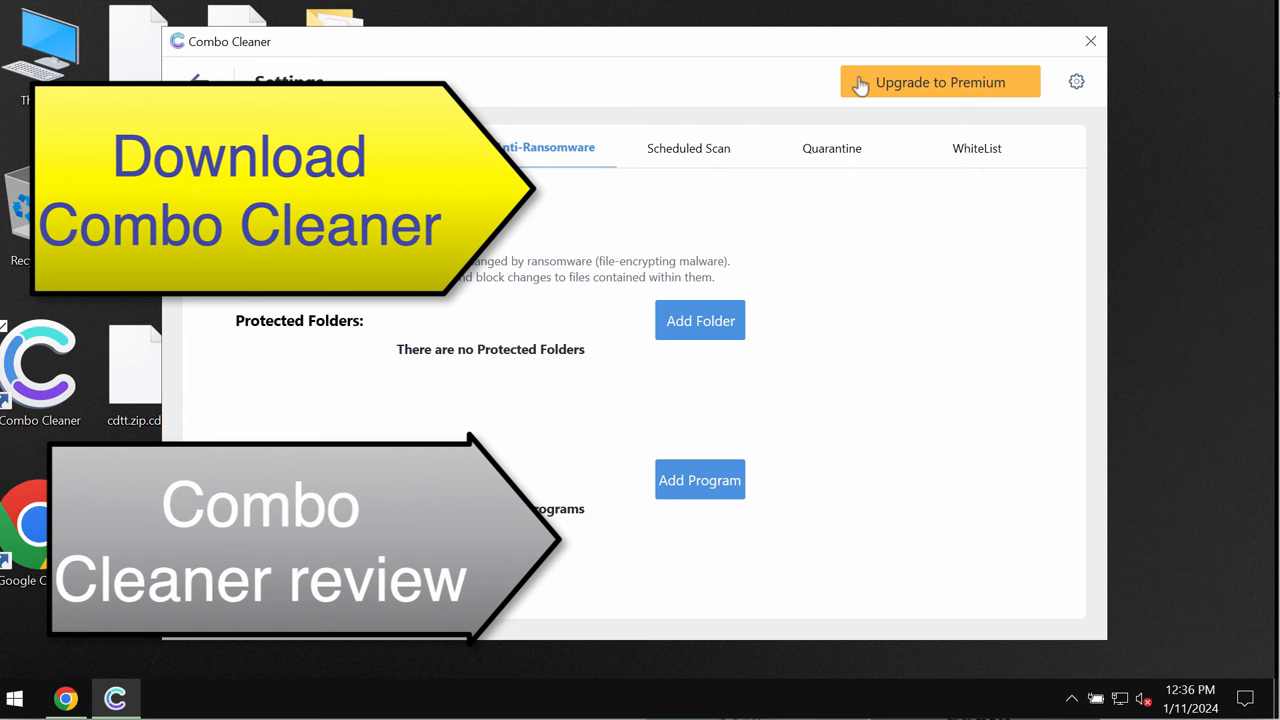
# Return from settings to the running scan and reopen the Upgrade to Premium page
pyautogui.click(196, 82)
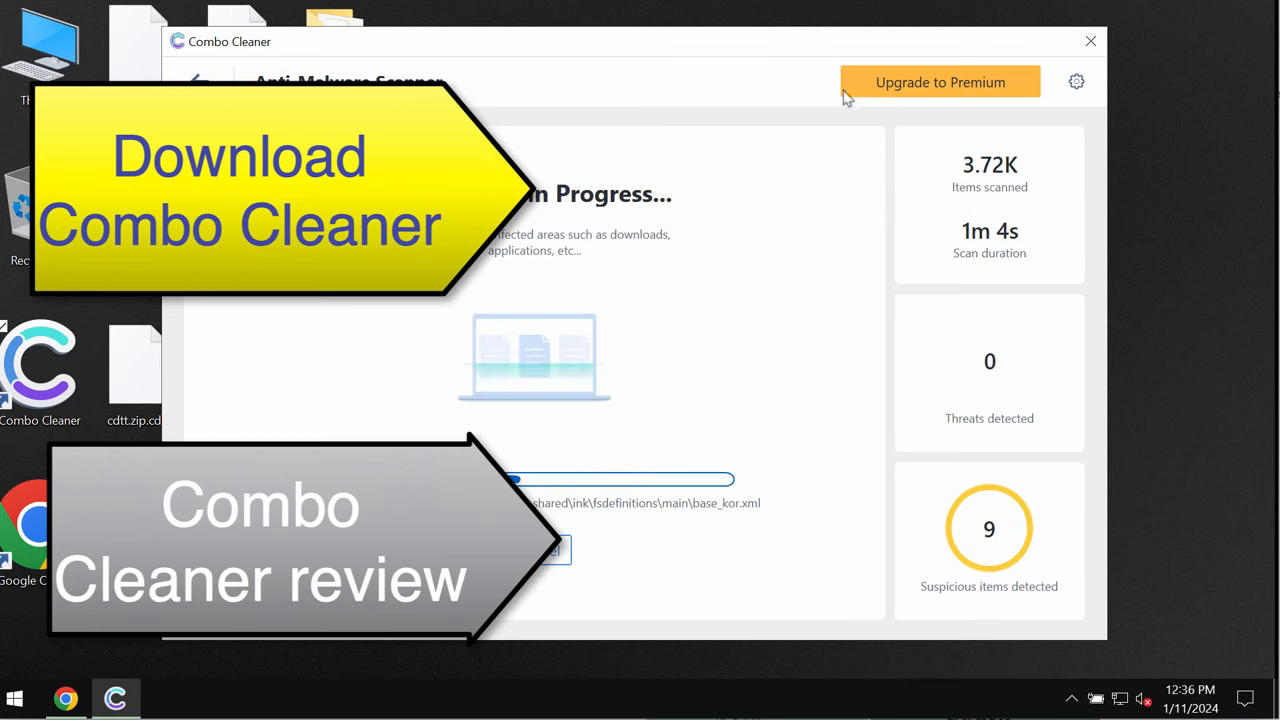
pyautogui.click(939, 82)
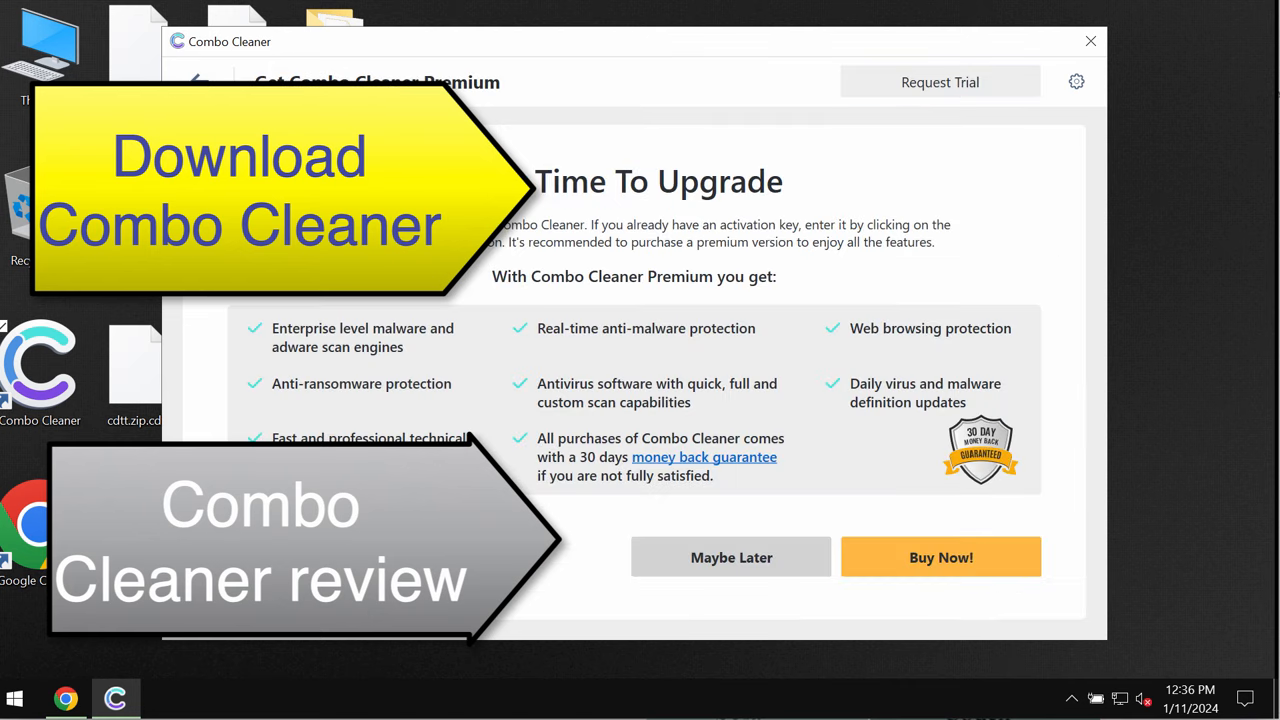